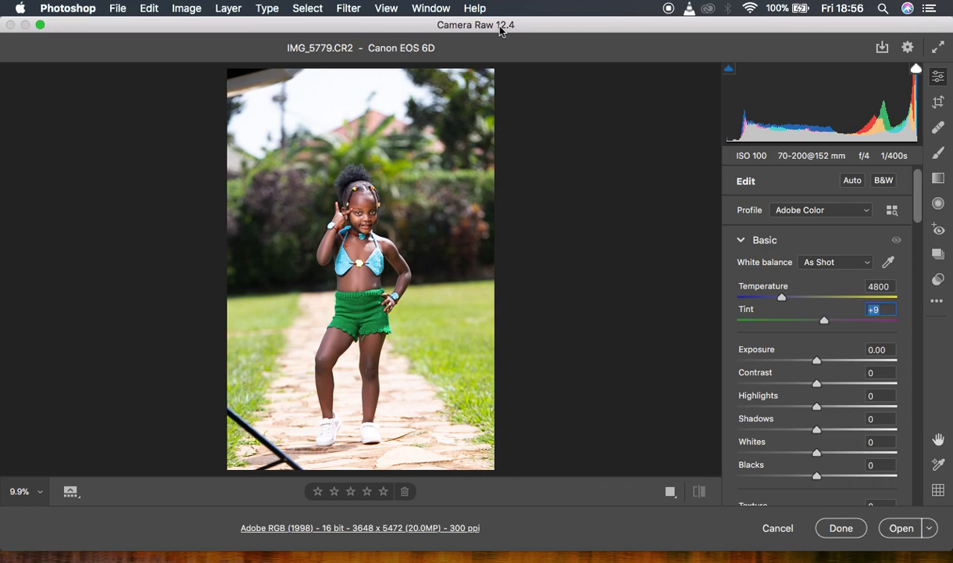
mouse_move(783, 298)
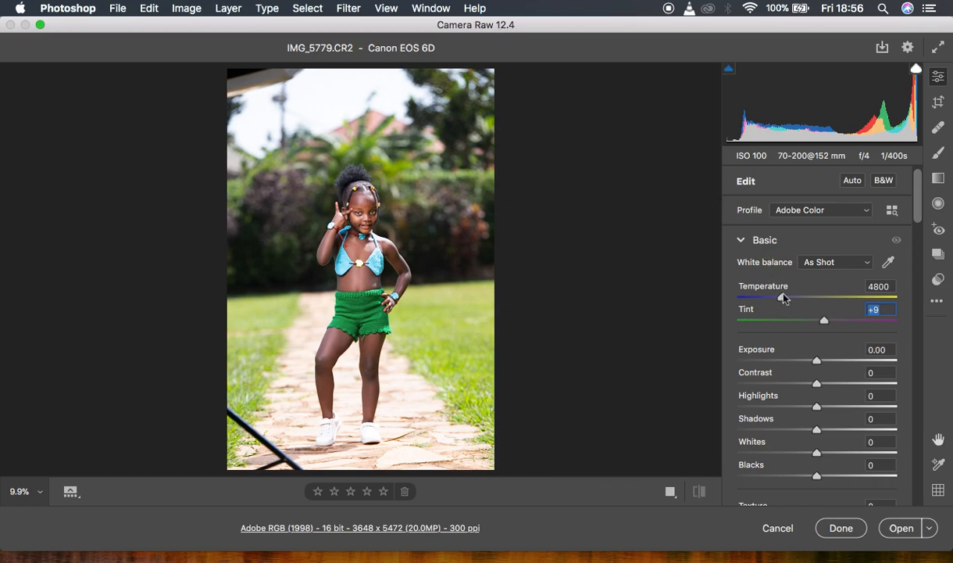
mouse_move(369, 250)
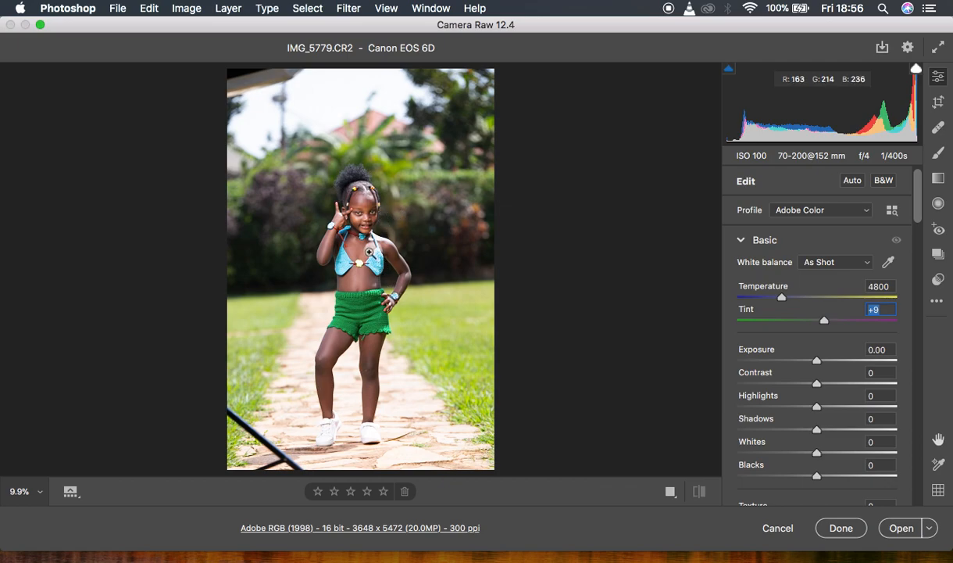
mouse_move(399, 146)
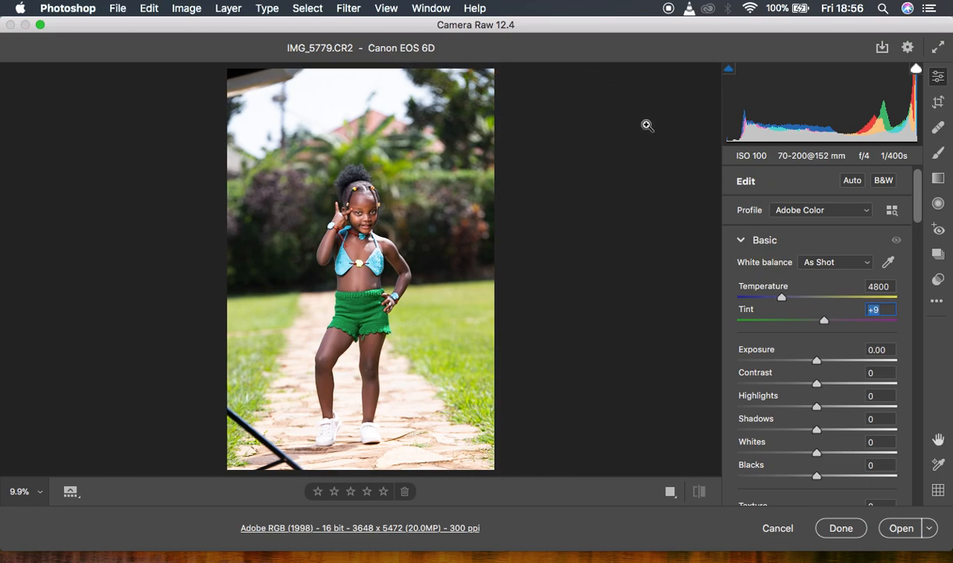
mouse_move(805, 163)
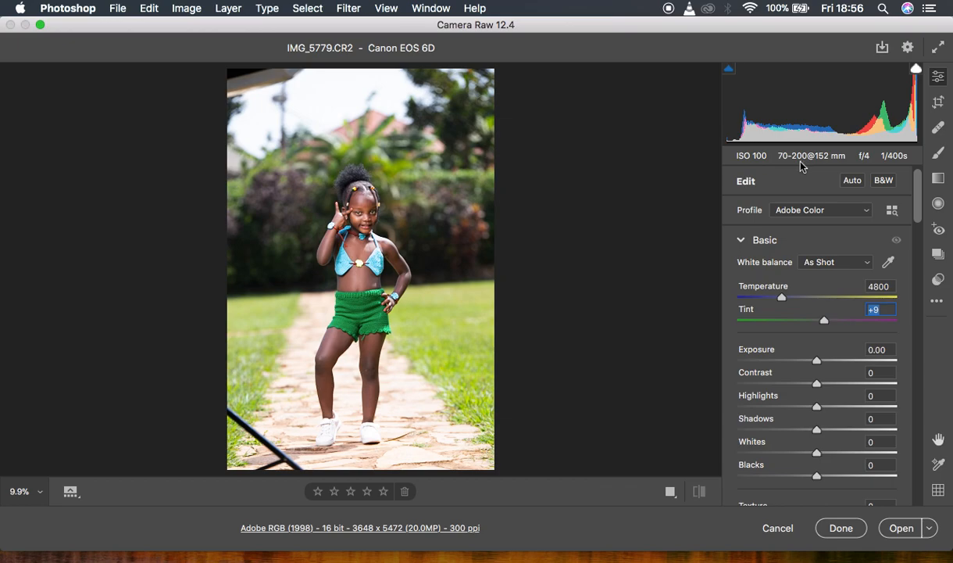
mouse_move(820, 172)
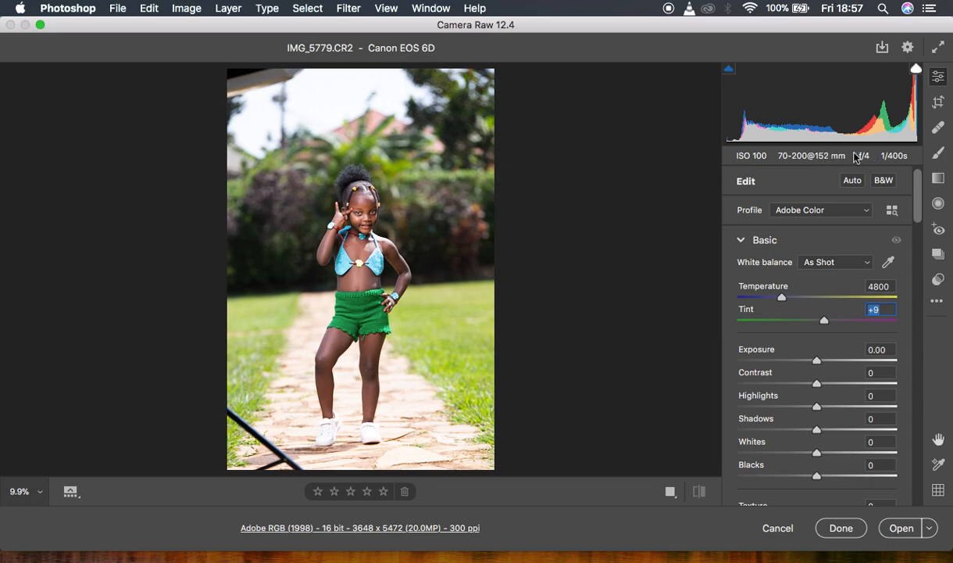
mouse_move(910, 155)
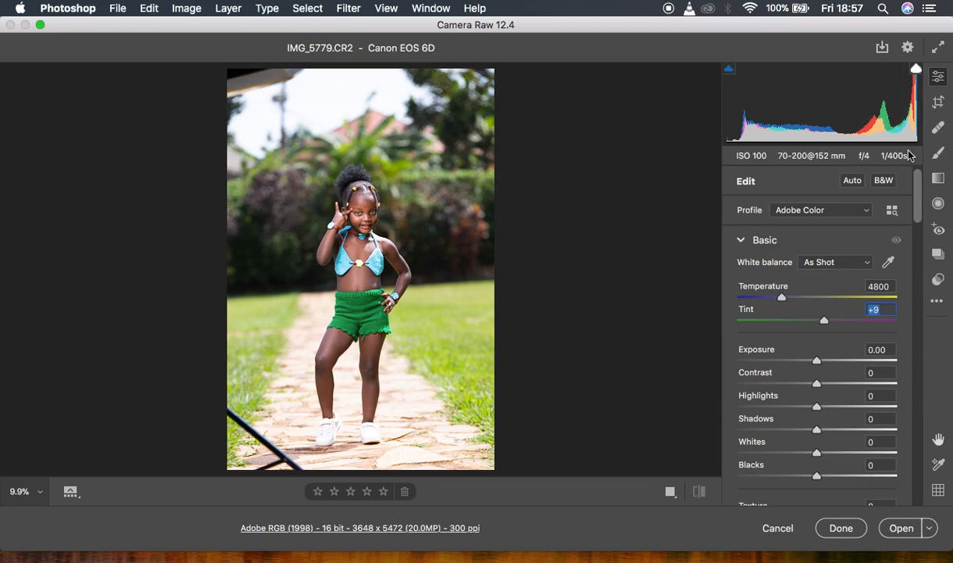
mouse_move(913, 235)
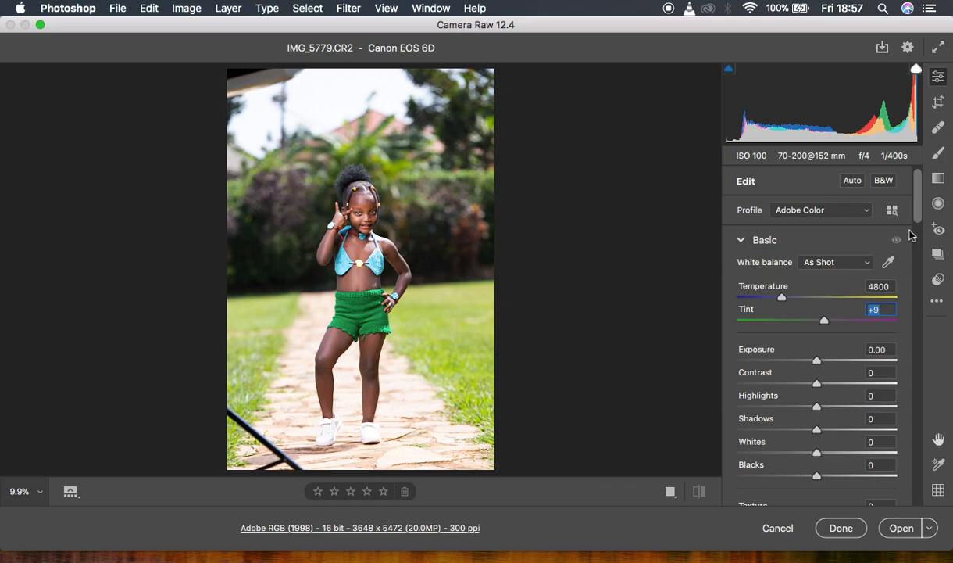
mouse_move(507, 152)
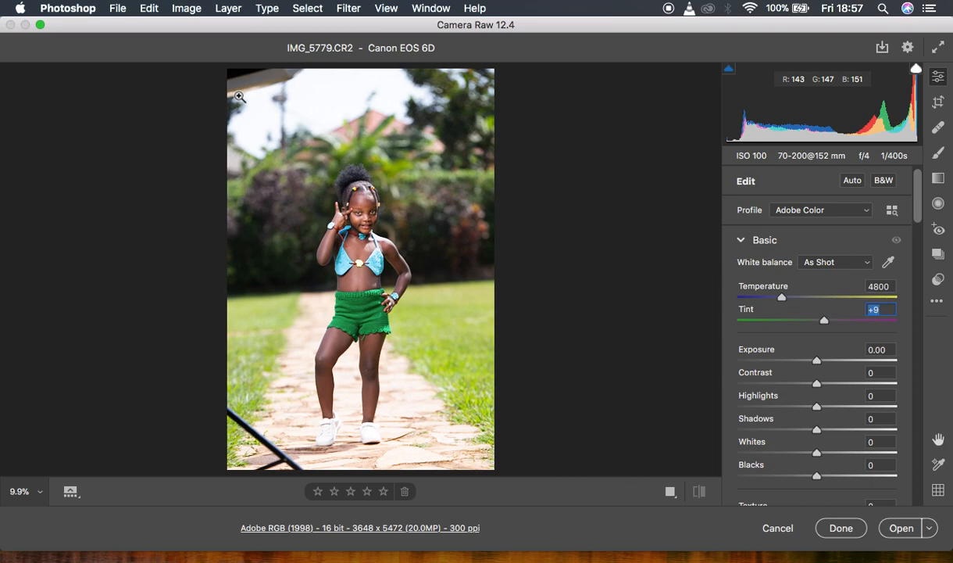
mouse_move(547, 107)
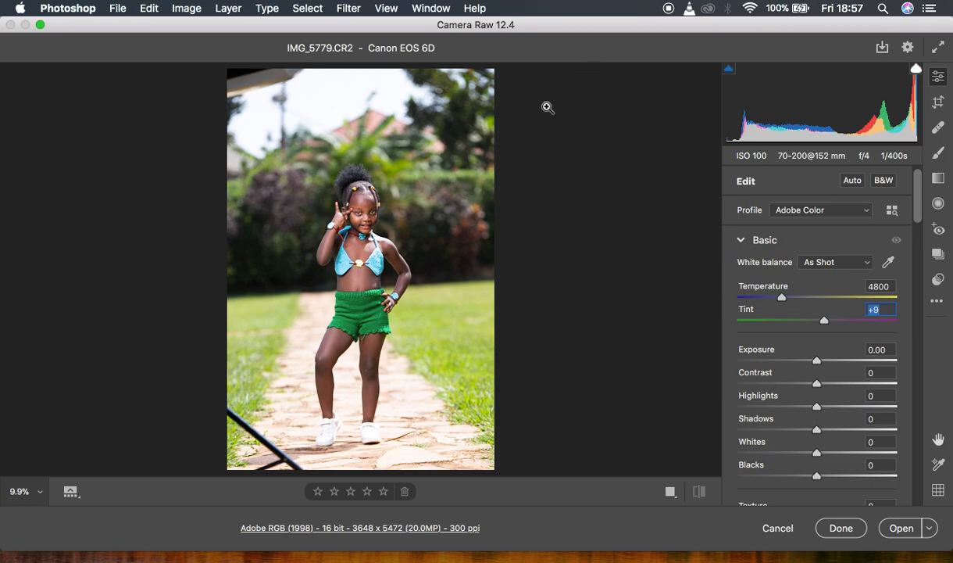
mouse_move(578, 93)
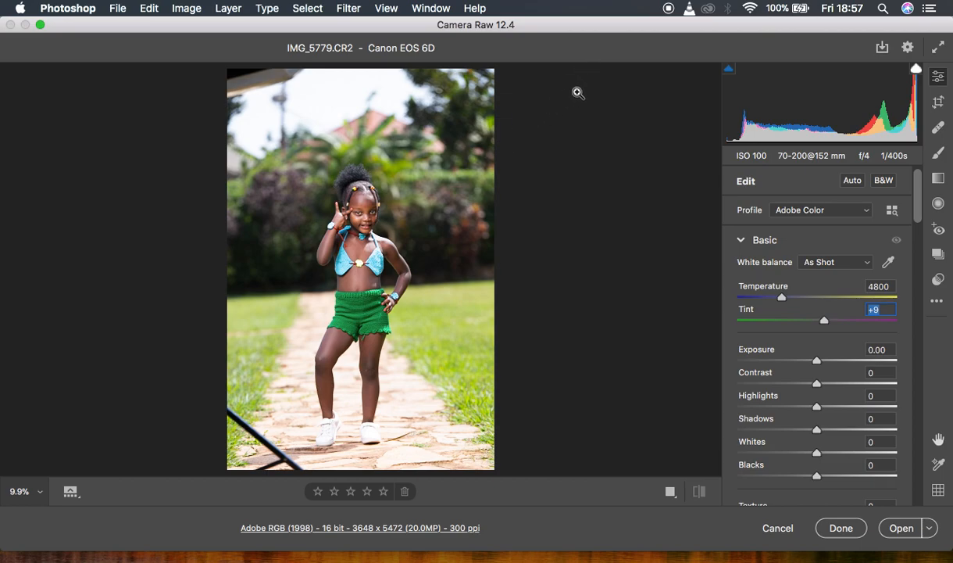
mouse_move(396, 229)
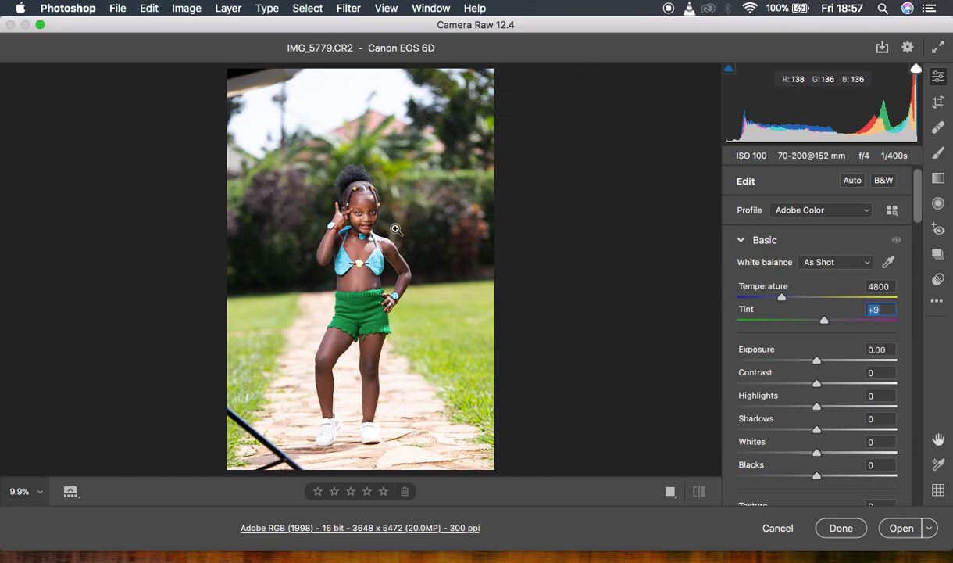
mouse_move(226, 180)
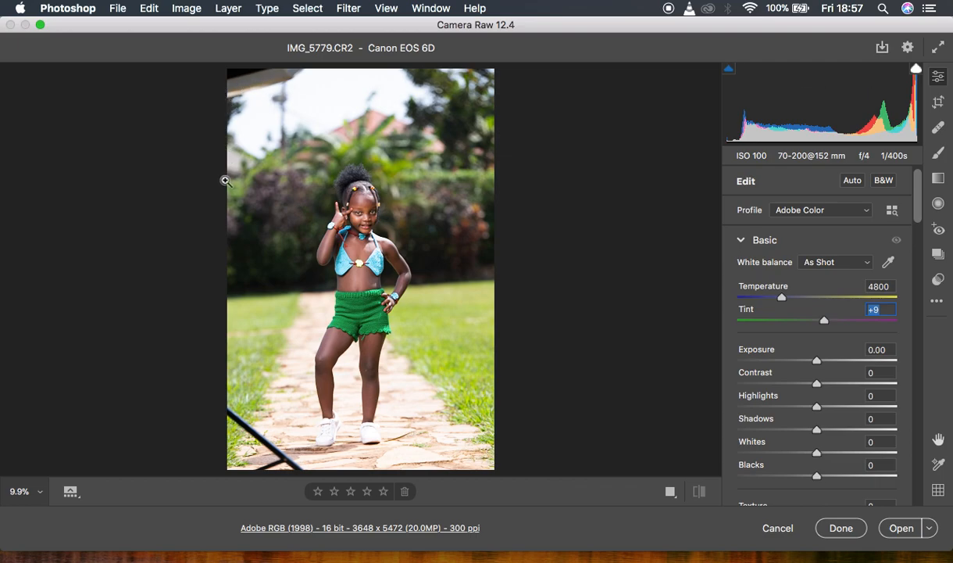
mouse_move(221, 357)
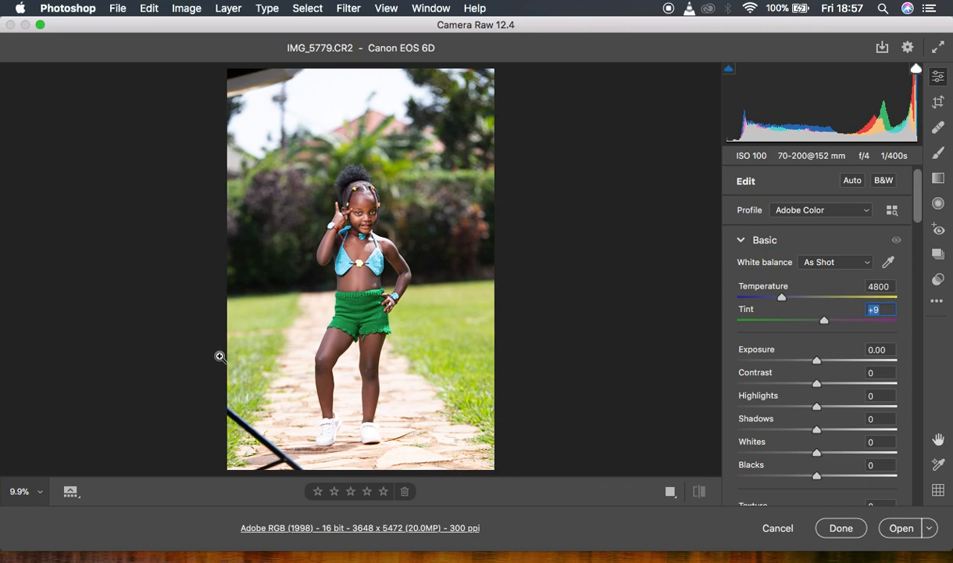
mouse_move(429, 384)
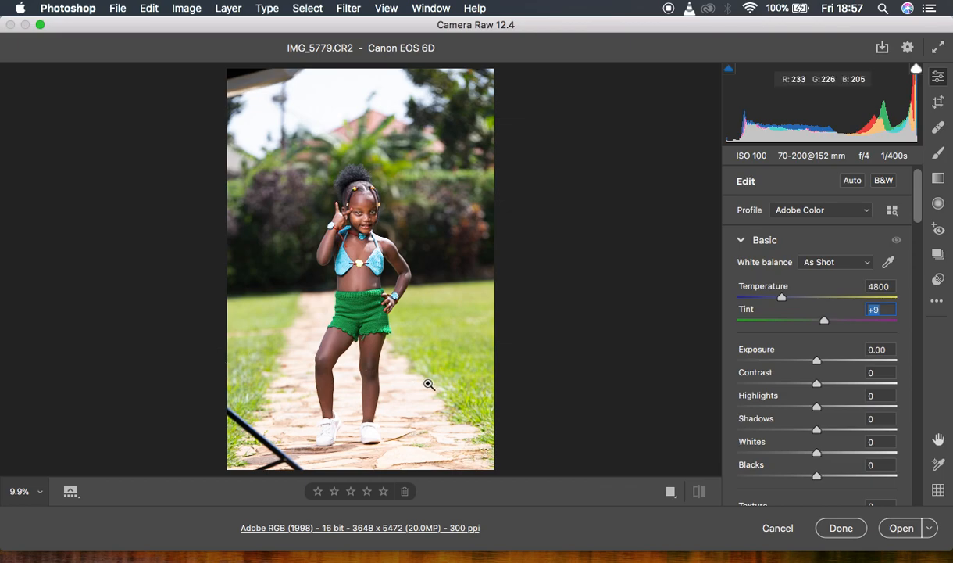
mouse_move(817, 221)
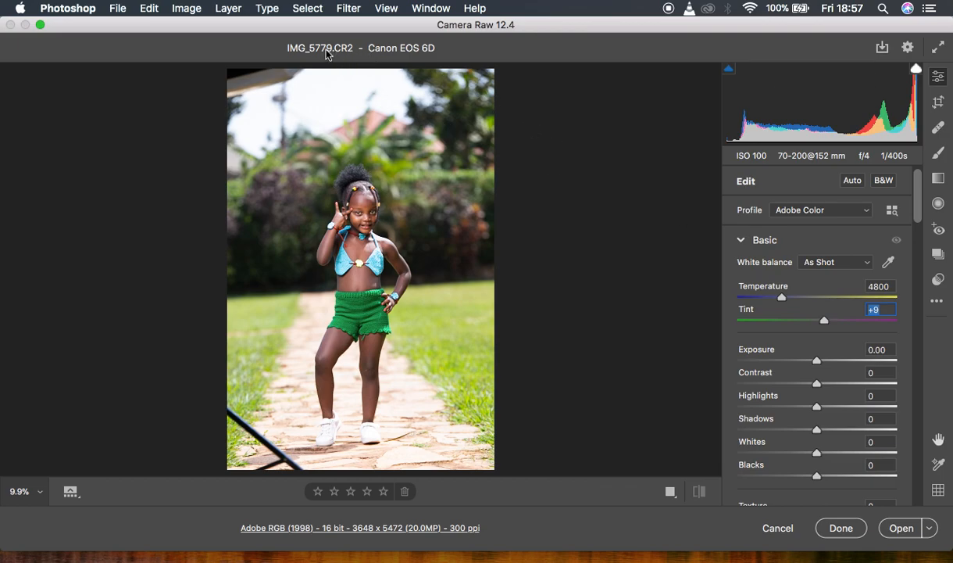
mouse_move(769, 219)
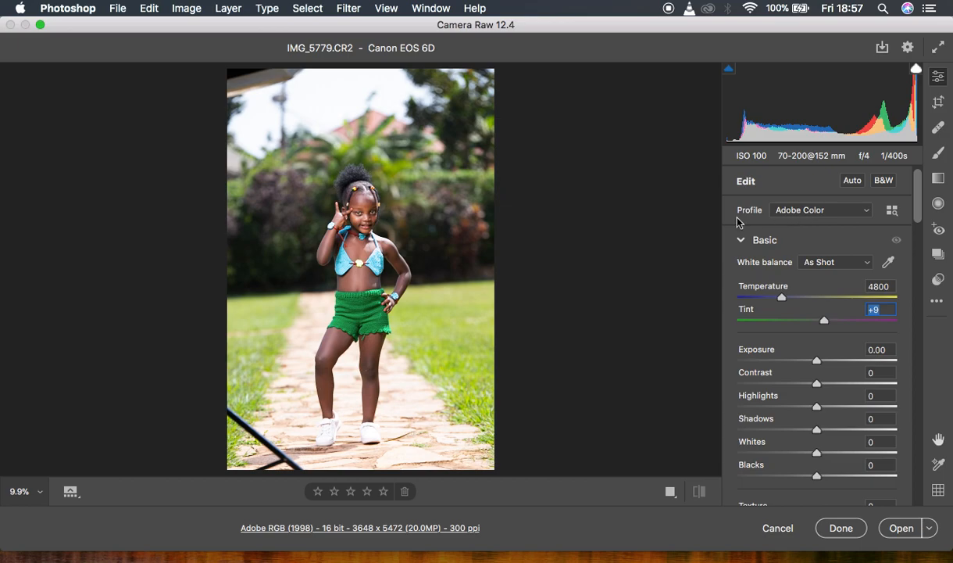
mouse_move(805, 216)
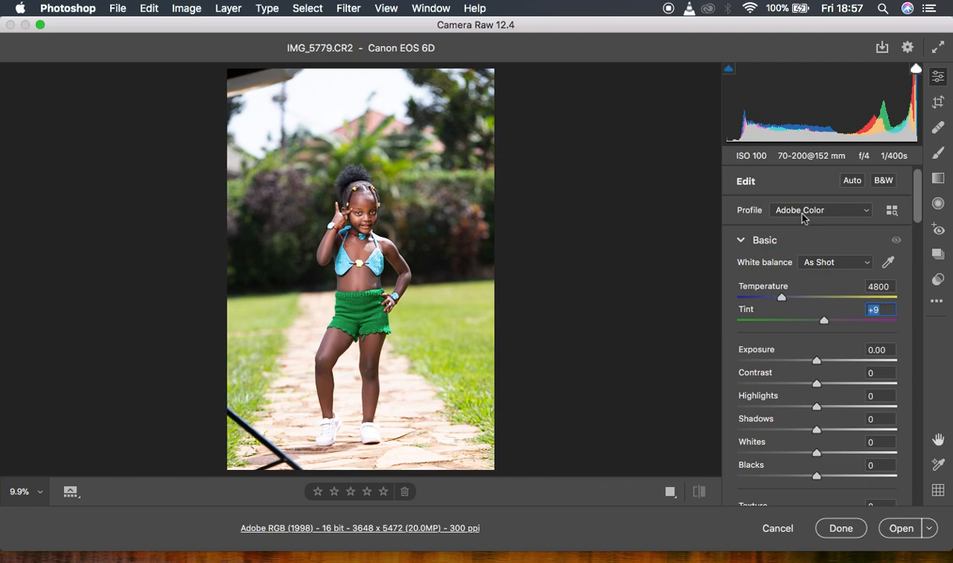
- Switch the camera profile from Adobe Color to Adobe Landscape
left_click(820, 209)
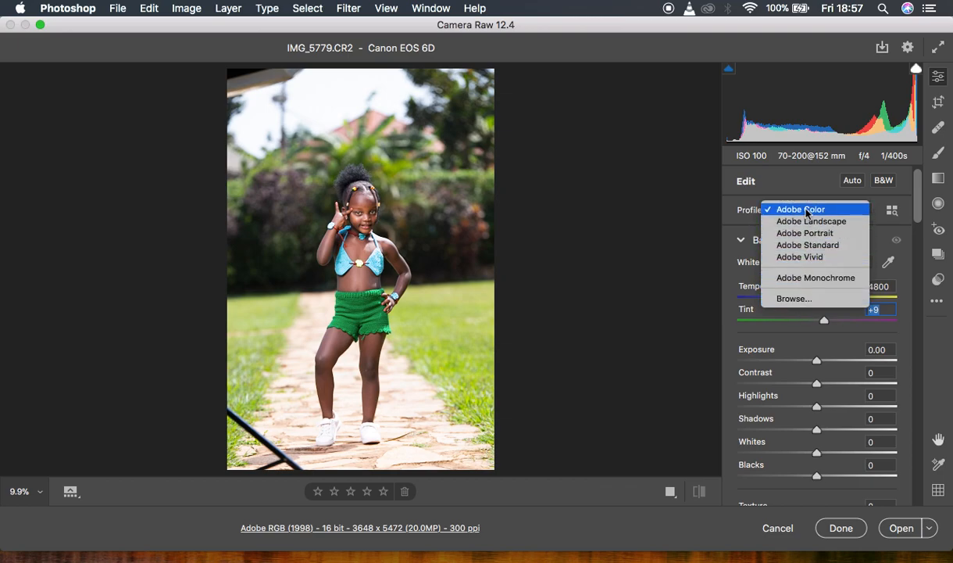
left_click(811, 221)
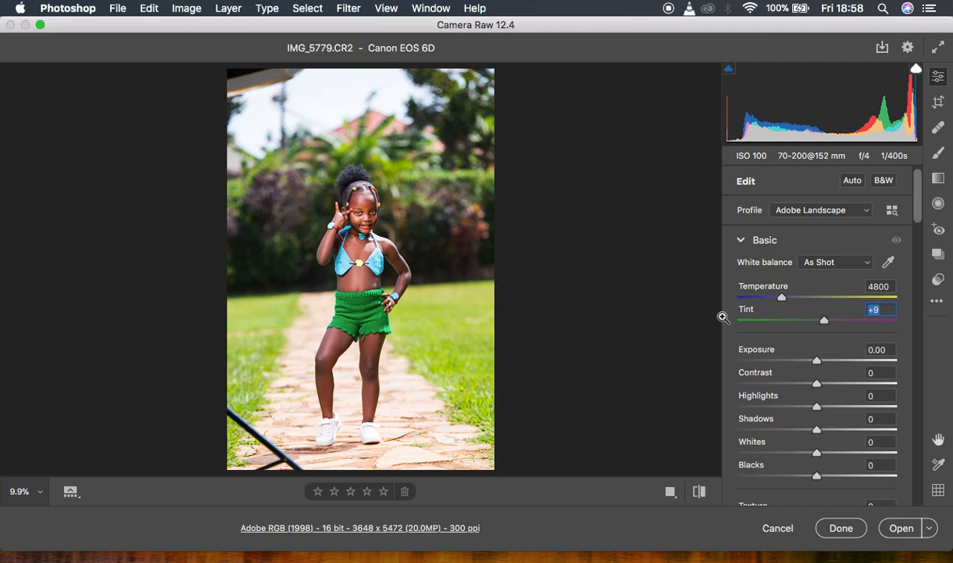
mouse_move(377, 237)
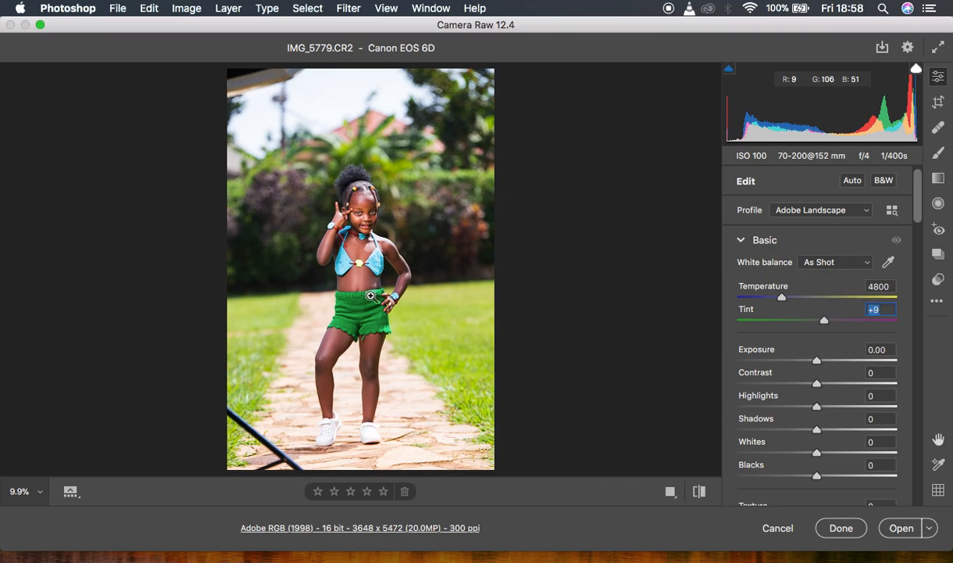
mouse_move(819, 338)
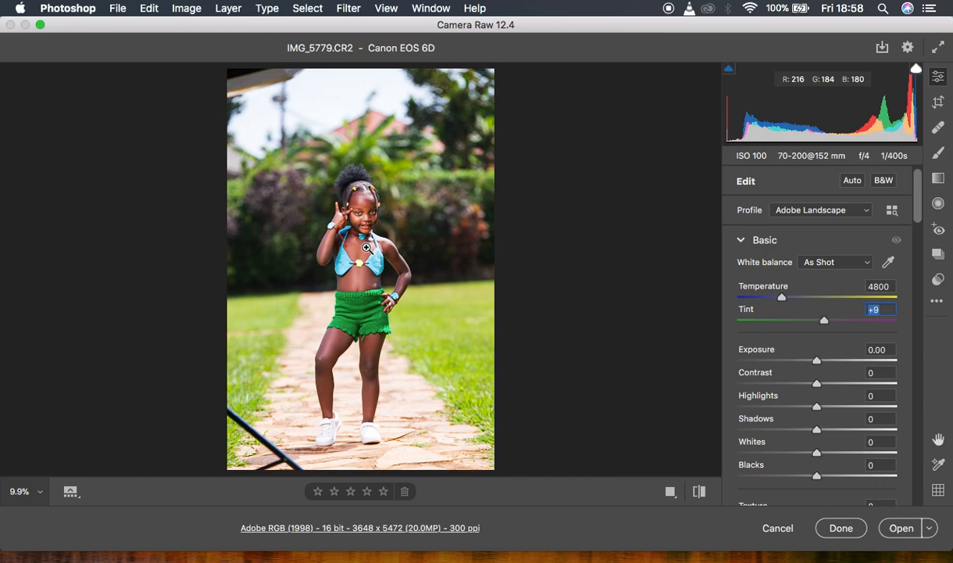
mouse_move(769, 317)
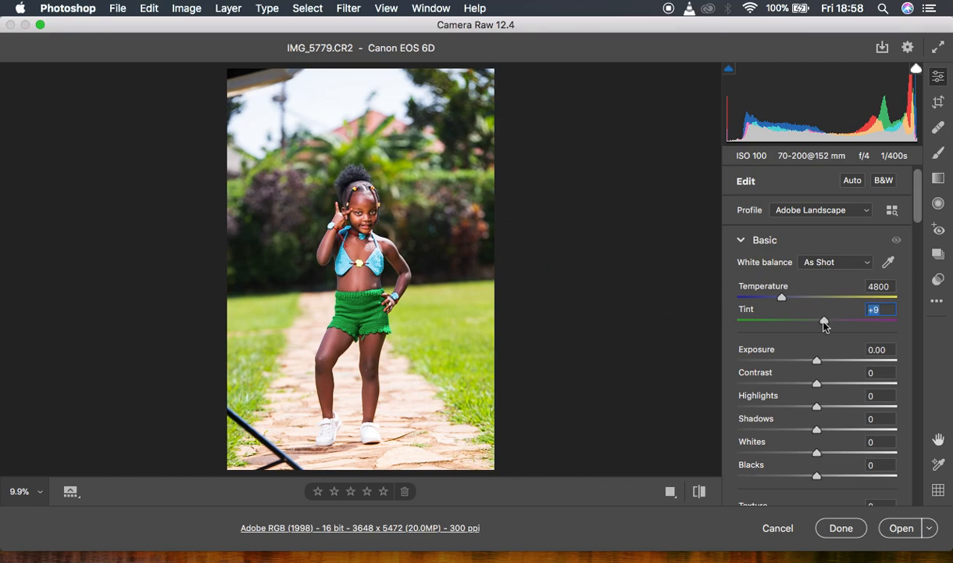
- Pull the Tint slider from +9 to -14, toward green
left_click_drag(823, 321, 813, 321)
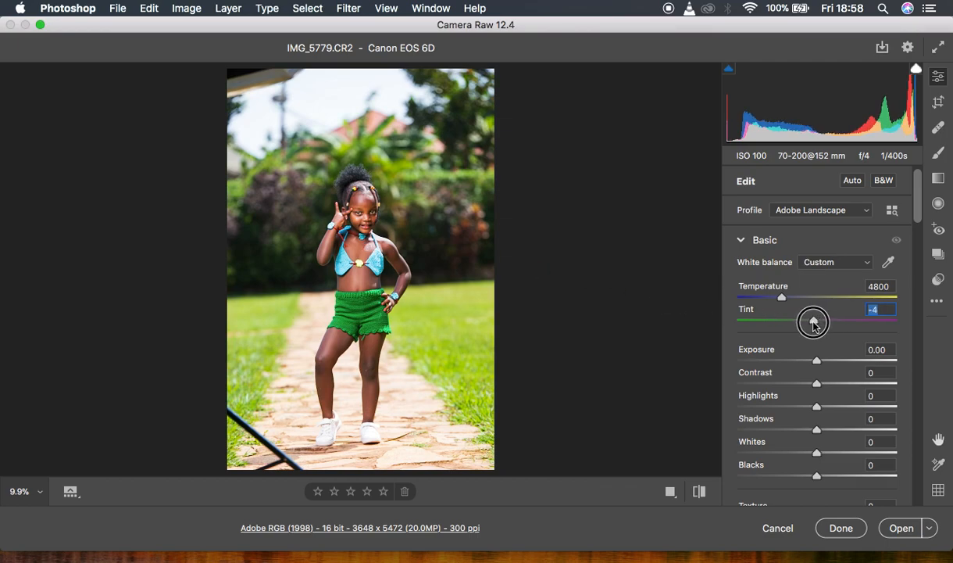
left_click_drag(813, 322, 805, 322)
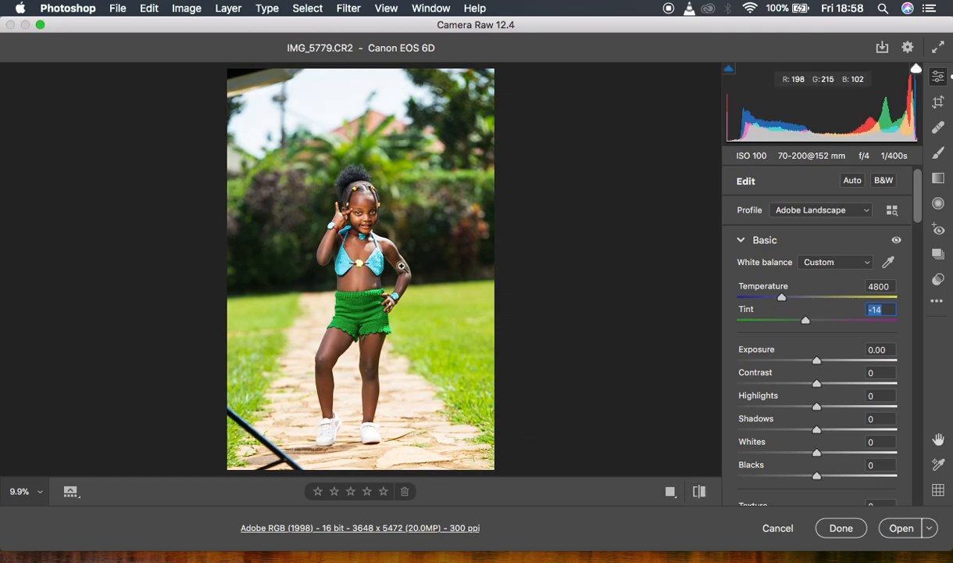
mouse_move(406, 316)
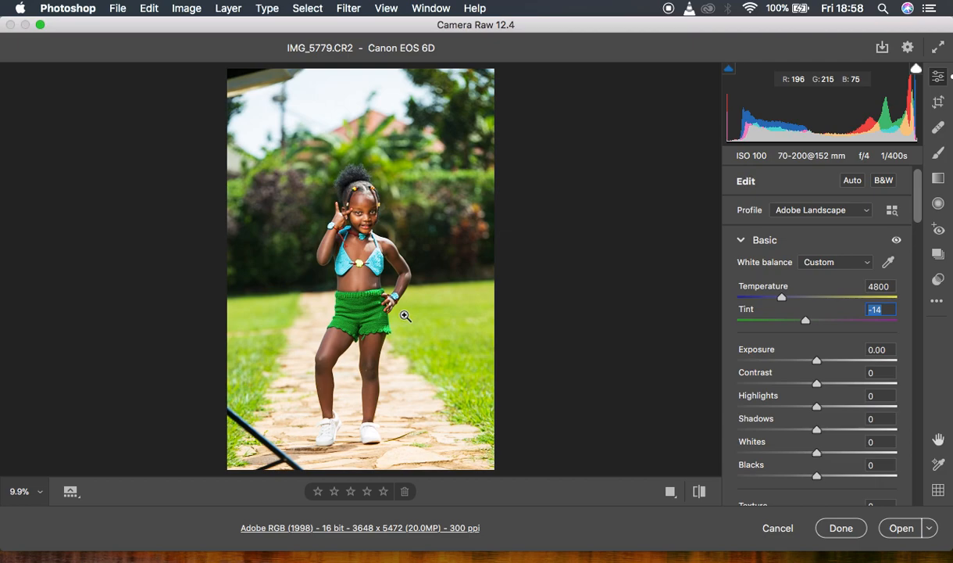
mouse_move(537, 381)
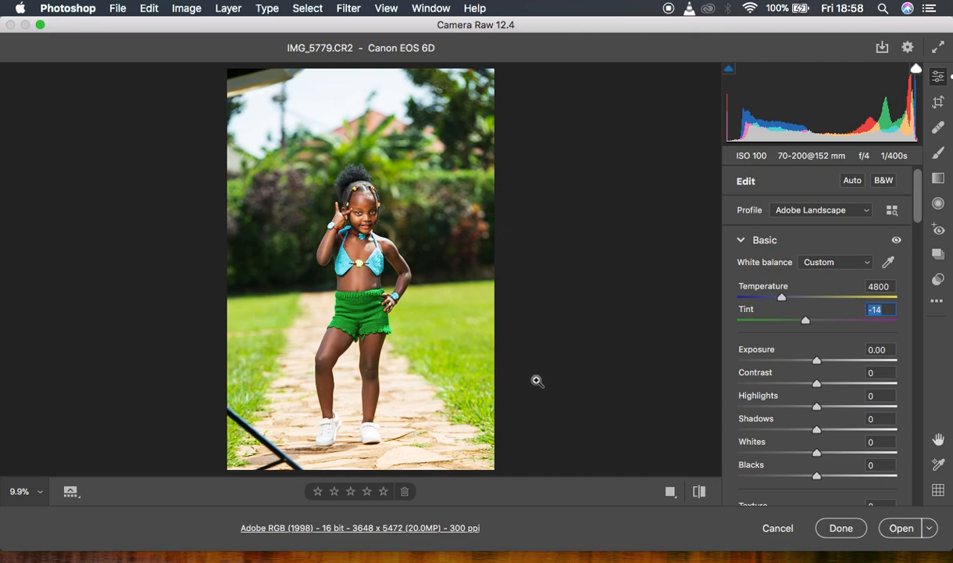
mouse_move(734, 442)
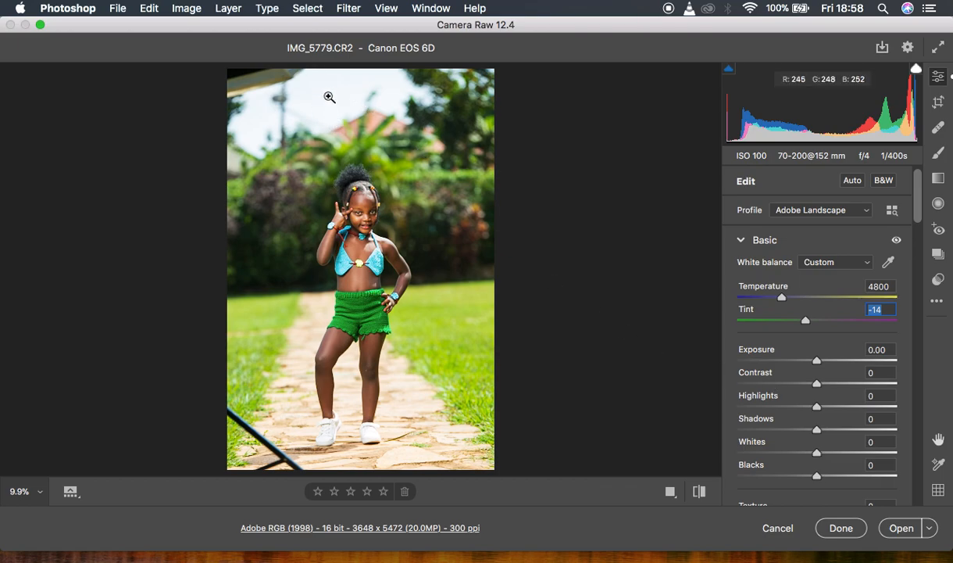
mouse_move(340, 91)
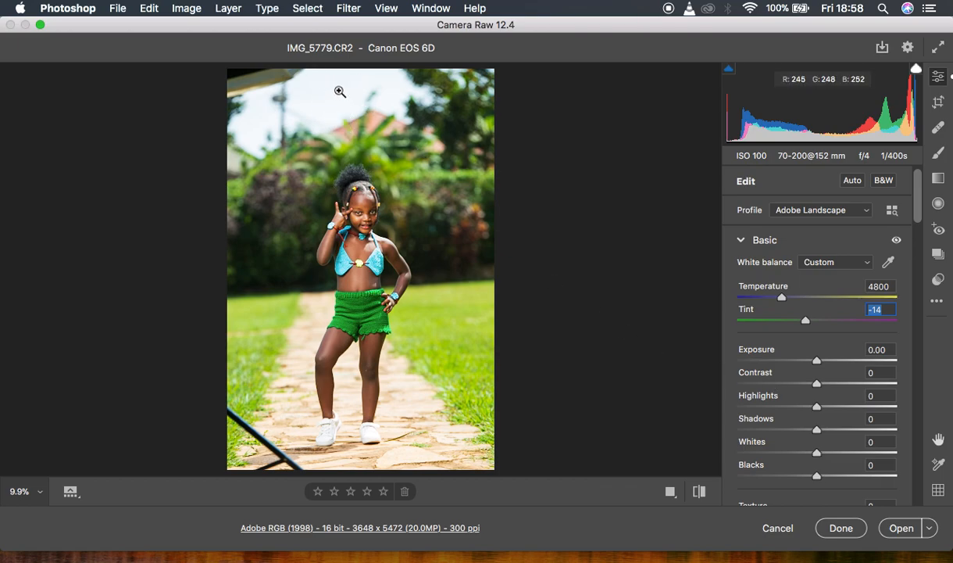
mouse_move(777, 412)
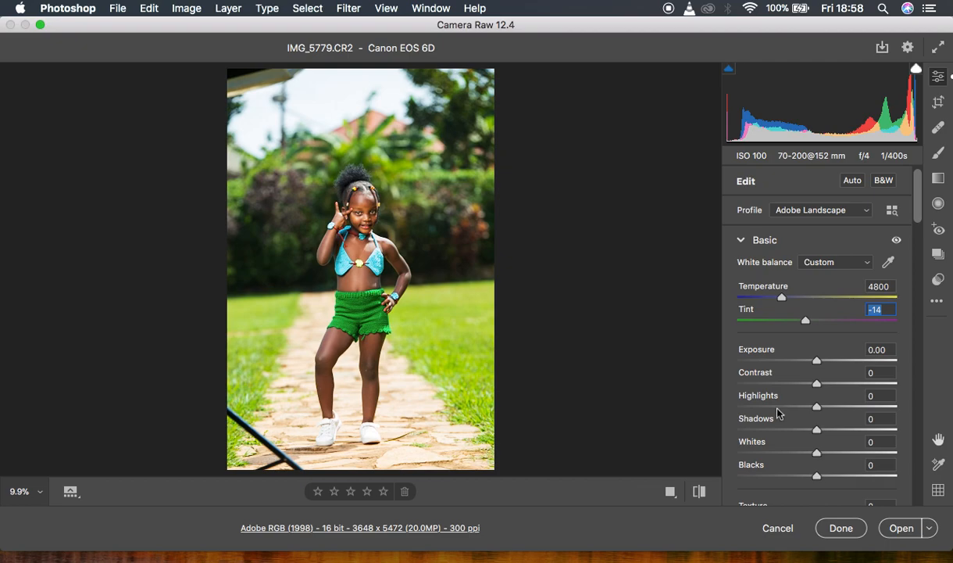
- Drop Highlights to -100 and deepen Blacks to -41 in the Basic panel
left_click_drag(816, 406, 732, 405)
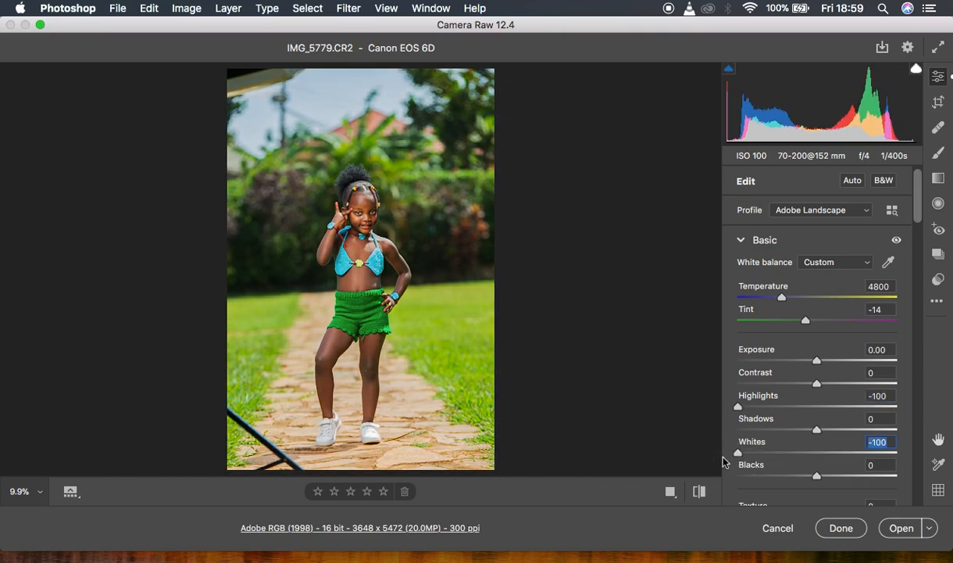
mouse_move(328, 103)
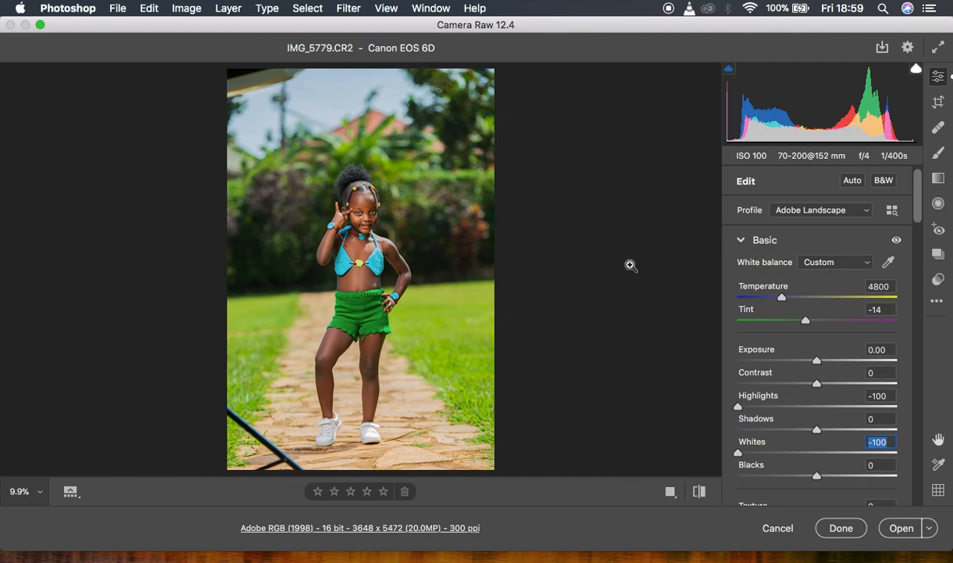
mouse_move(798, 465)
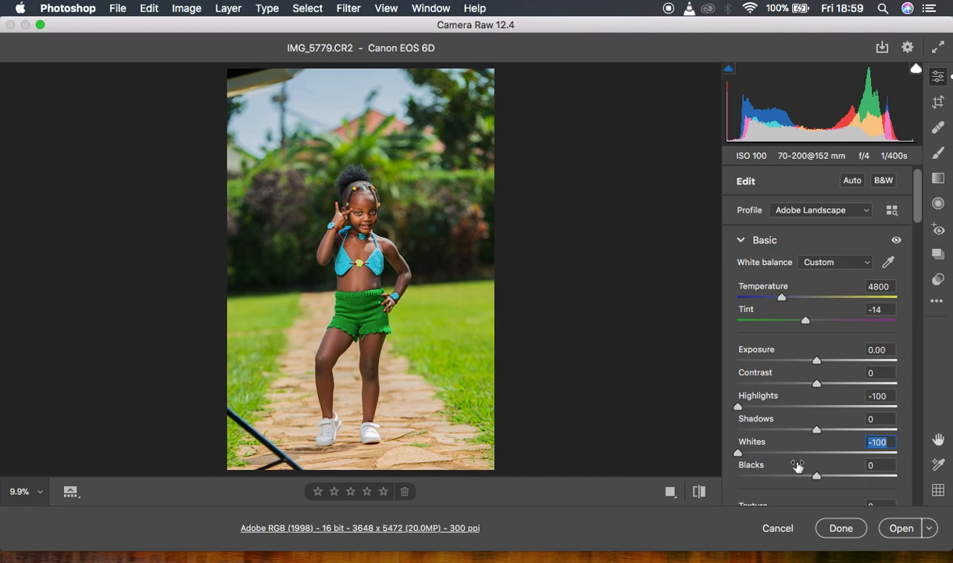
left_click_drag(815, 475, 797, 475)
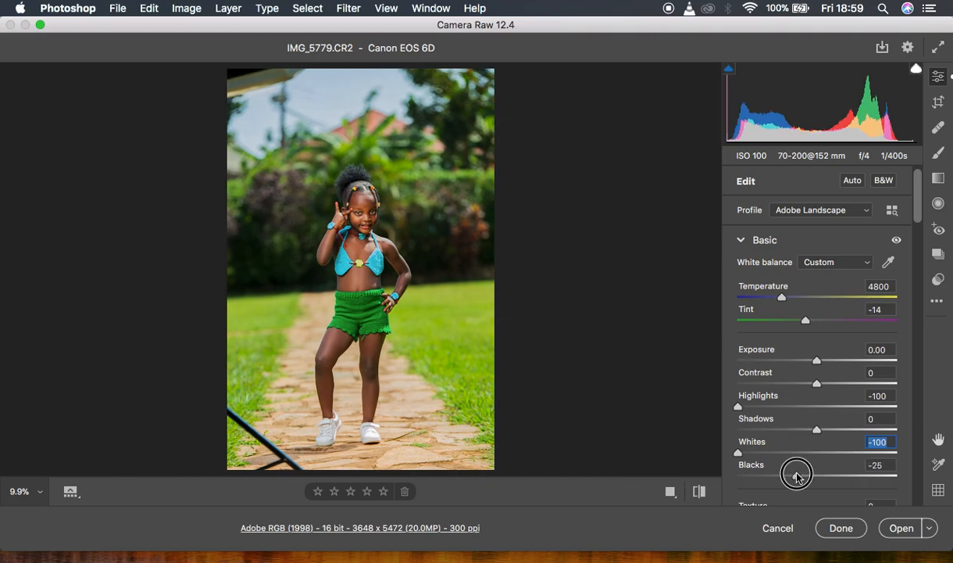
left_click_drag(797, 475, 785, 474)
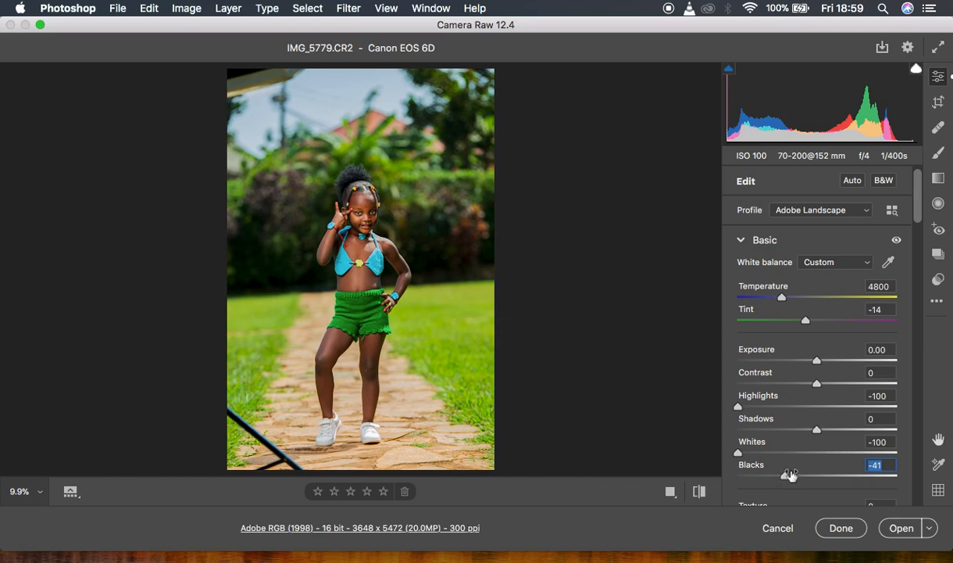
mouse_move(388, 272)
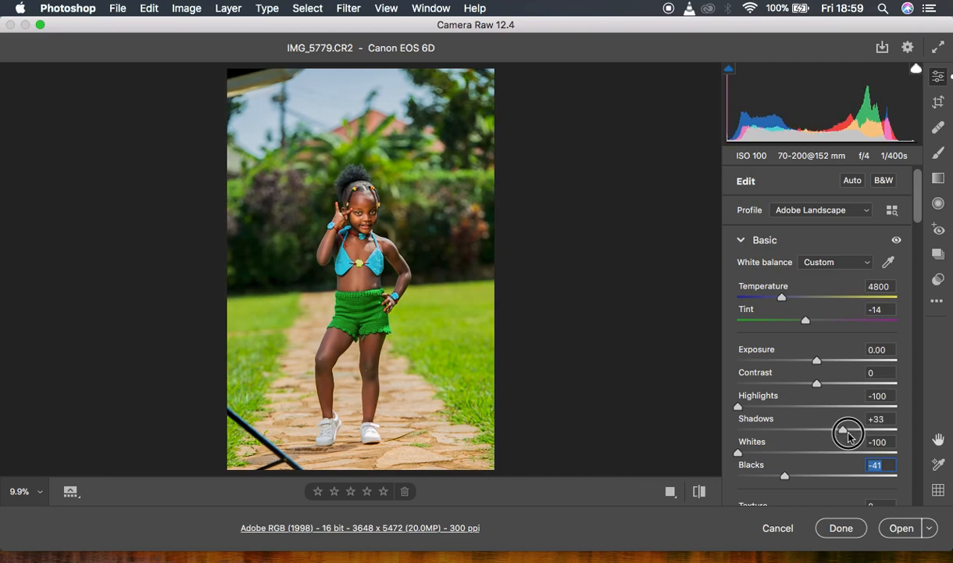
- Raise the Shadows slider to +56 to brighten the darker areas
left_click_drag(847, 434, 858, 434)
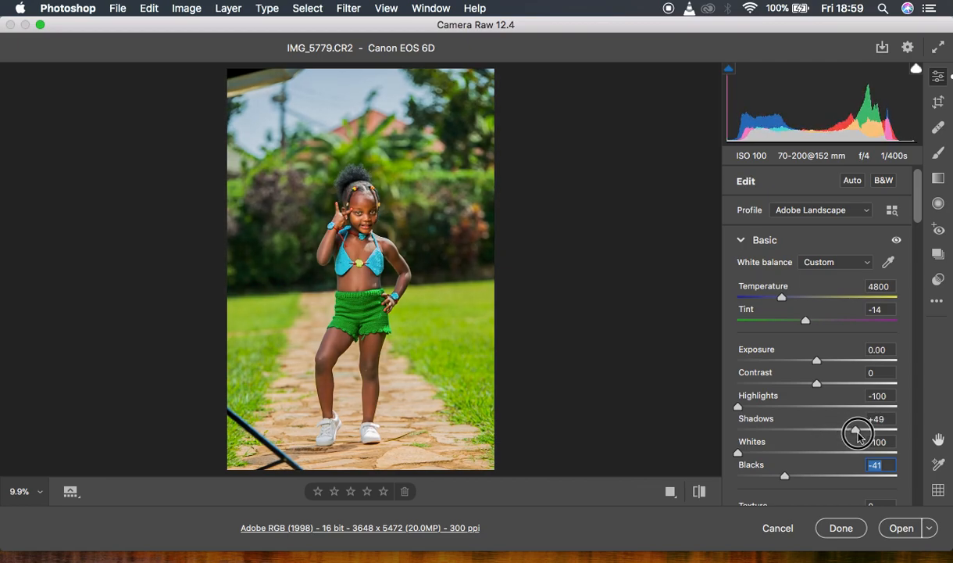
left_click_drag(857, 432, 859, 432)
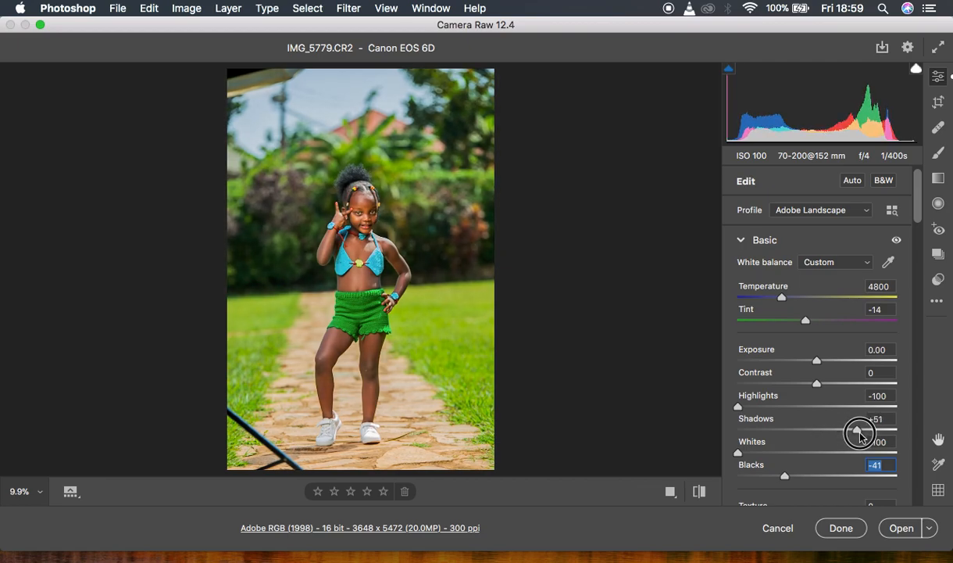
left_click_drag(860, 432, 860, 433)
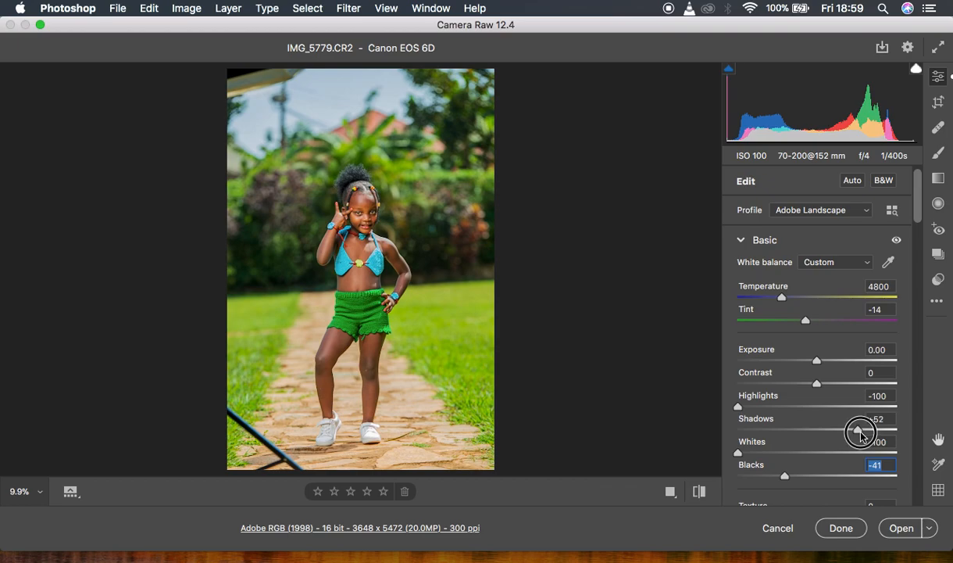
left_click_drag(862, 432, 865, 432)
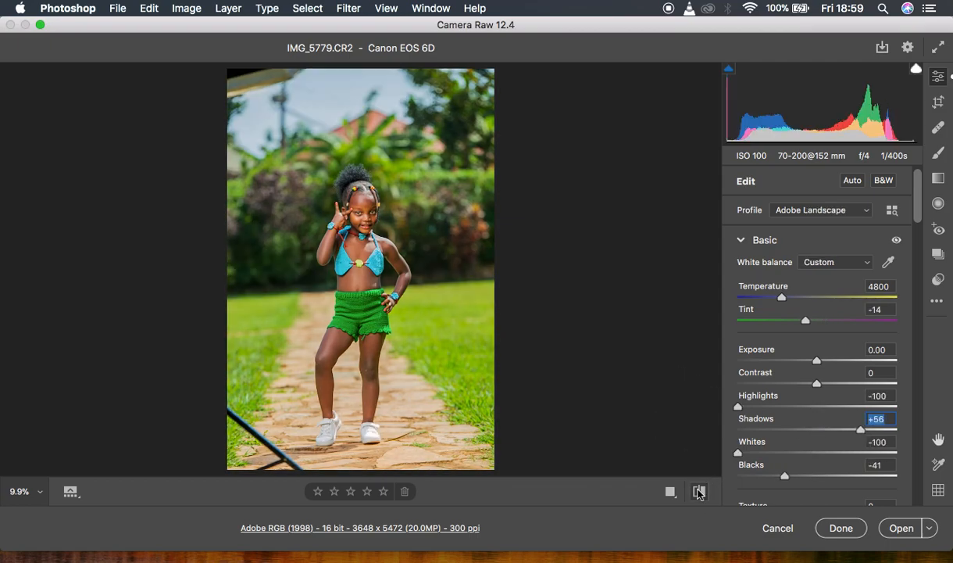
mouse_move(699, 492)
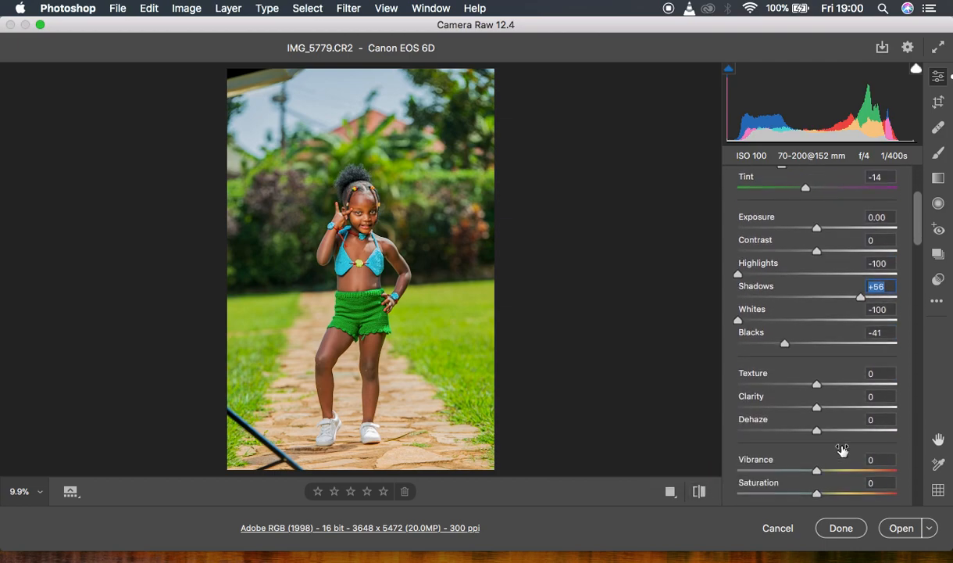
- Lower Saturation to -15 and raise Vibrance to +19
scroll("down", 3)
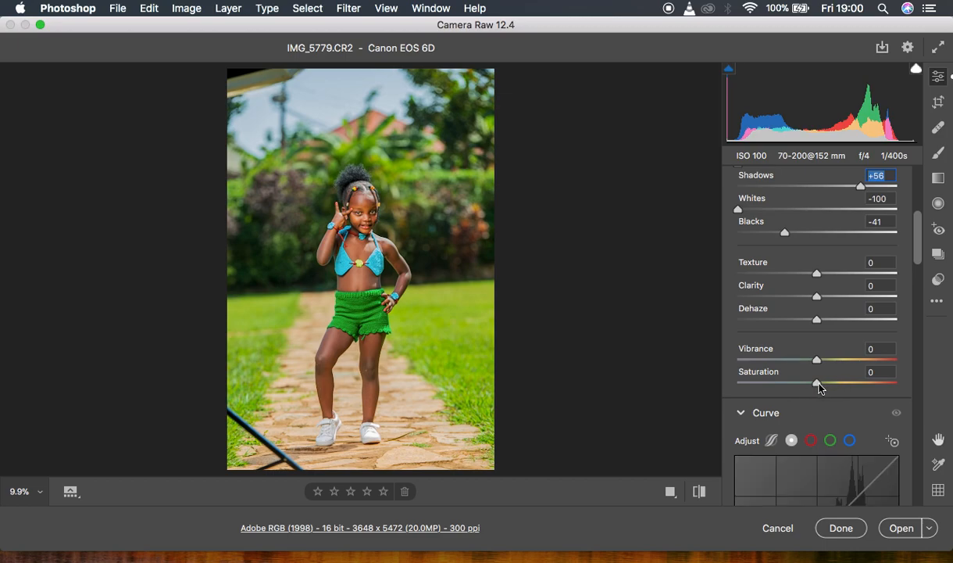
left_click_drag(817, 383, 813, 384)
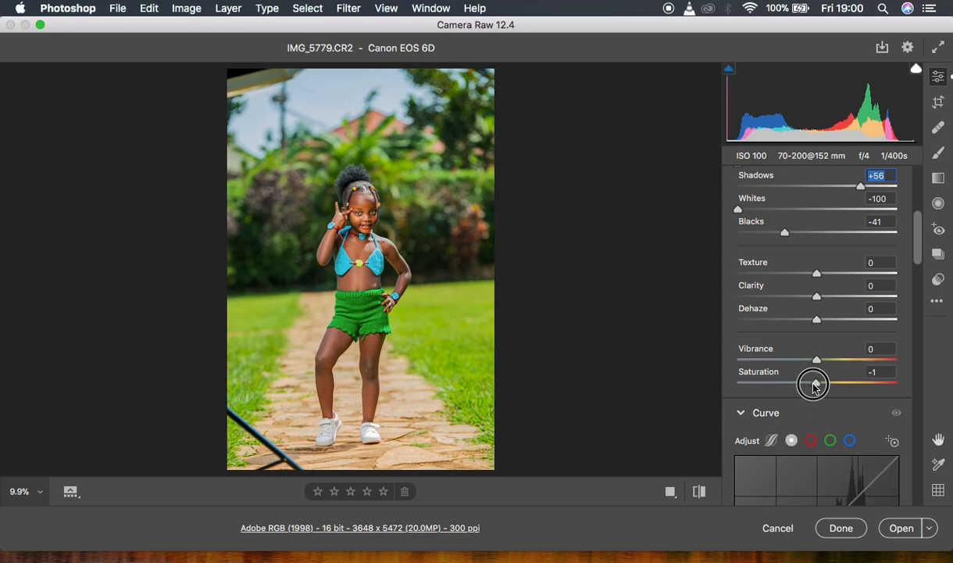
left_click_drag(815, 384, 801, 383)
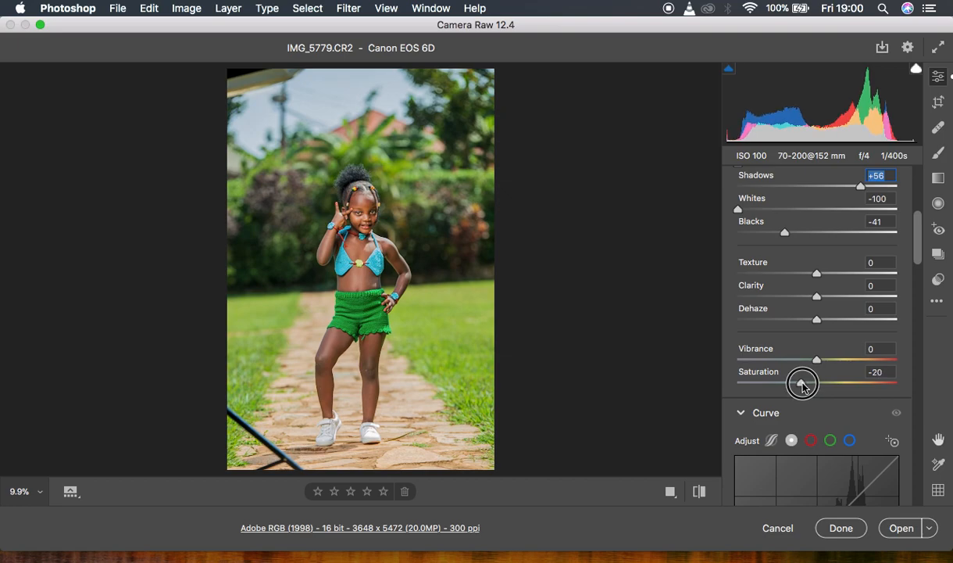
left_click_drag(815, 383, 807, 383)
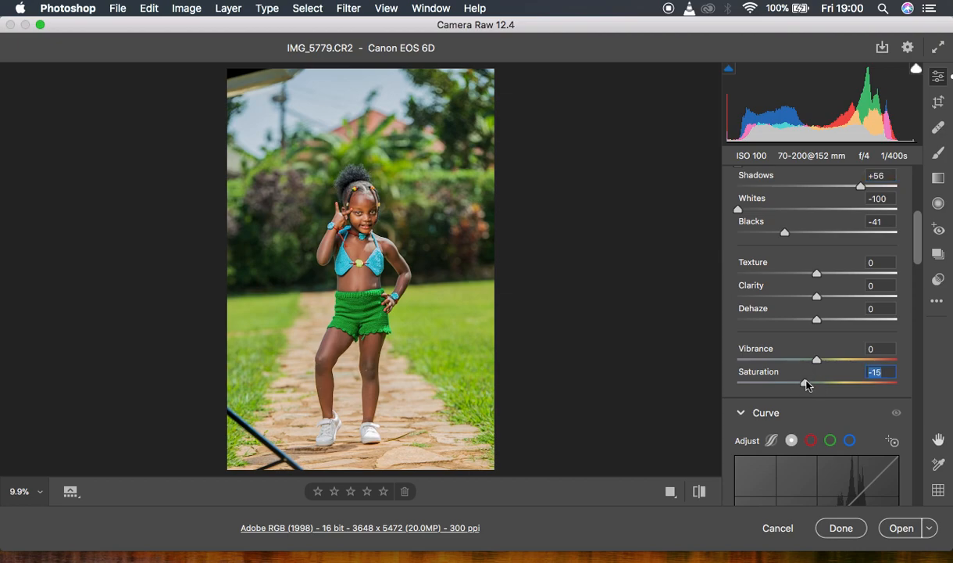
mouse_move(820, 367)
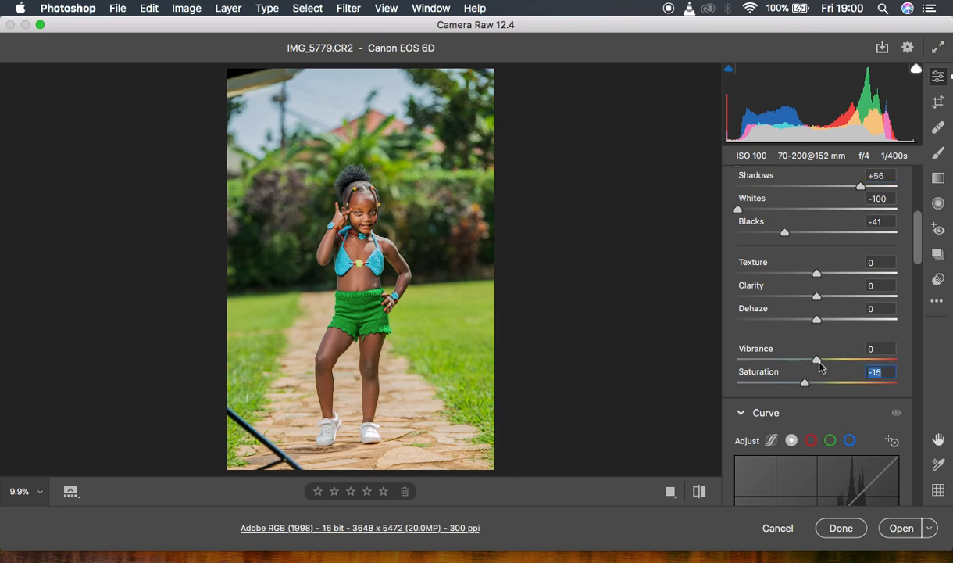
left_click_drag(817, 361, 830, 361)
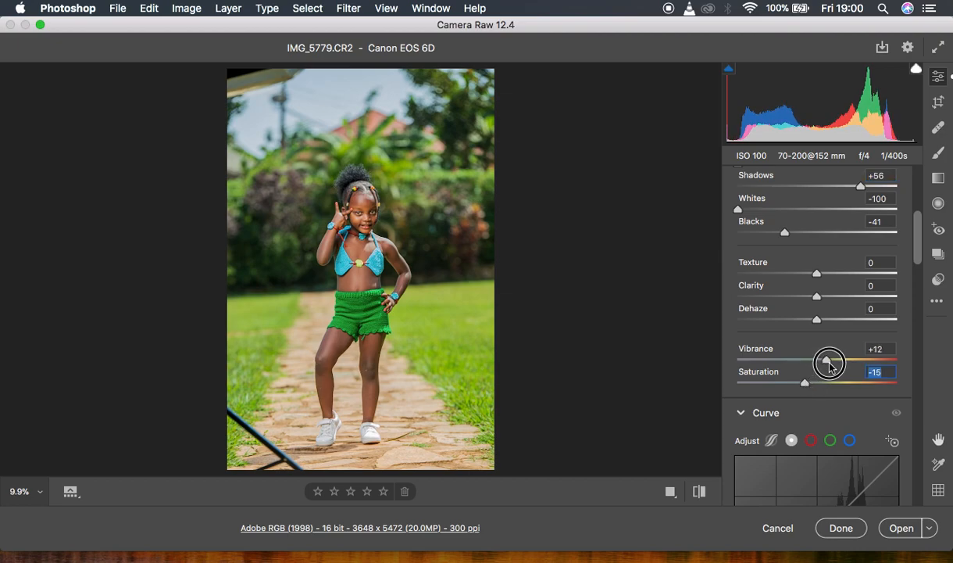
left_click_drag(830, 363, 836, 363)
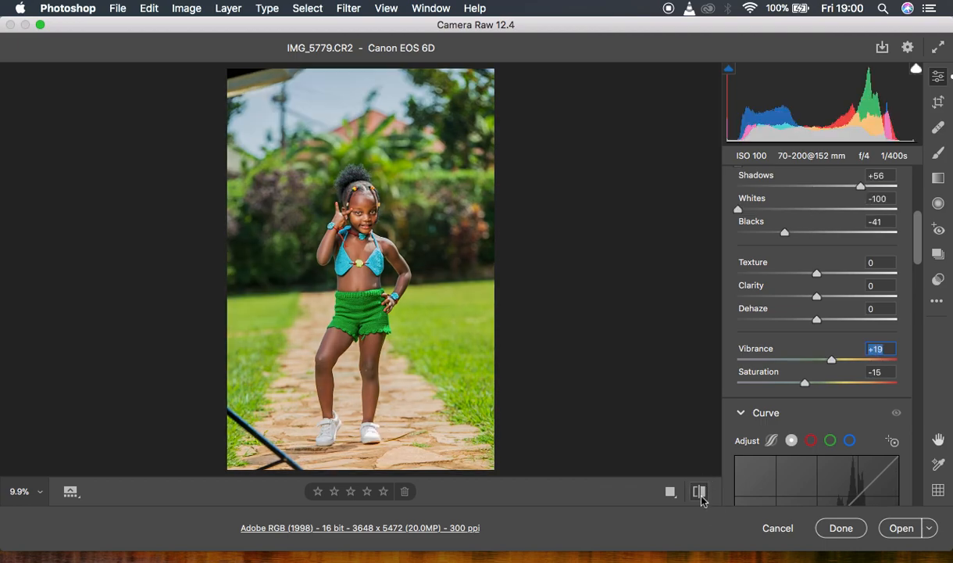
scroll("down", 3)
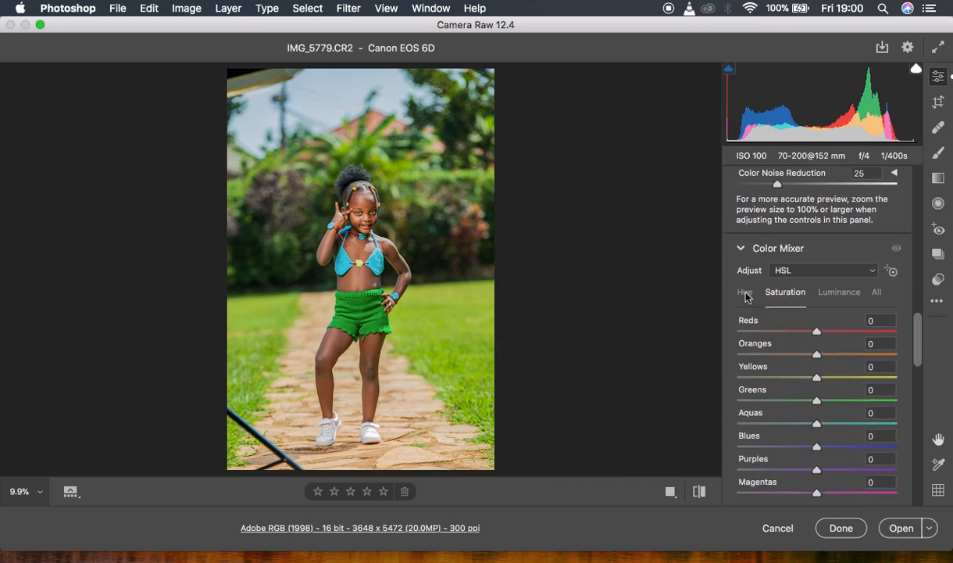
- In the HSL Hue tab, set Greens hue to -100 and Yellows hue to -29
left_click(745, 292)
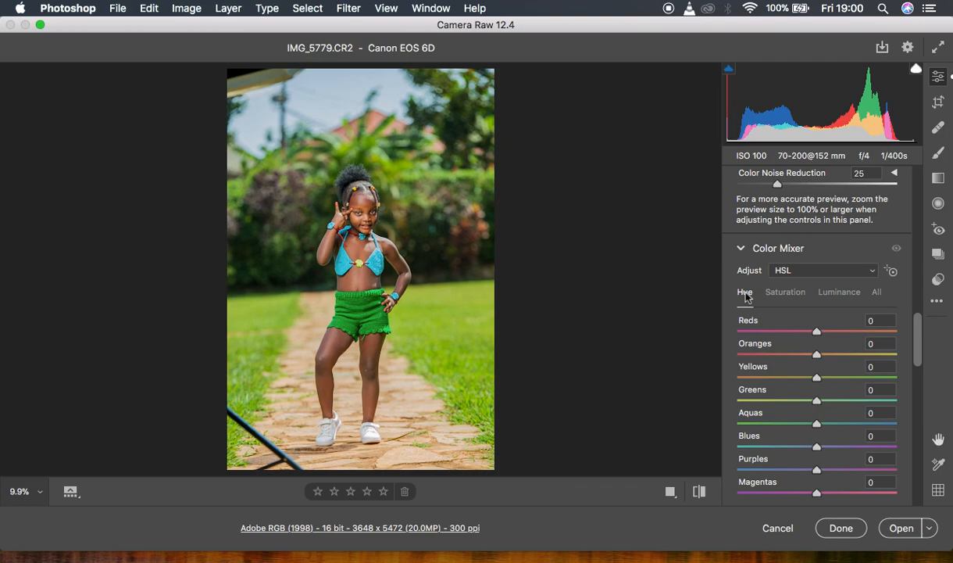
mouse_move(606, 336)
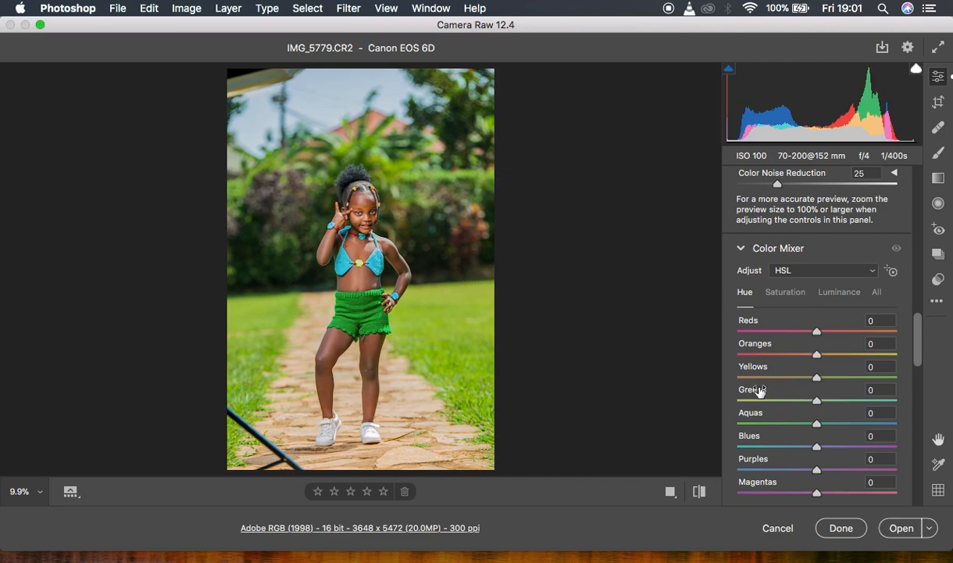
mouse_move(752, 373)
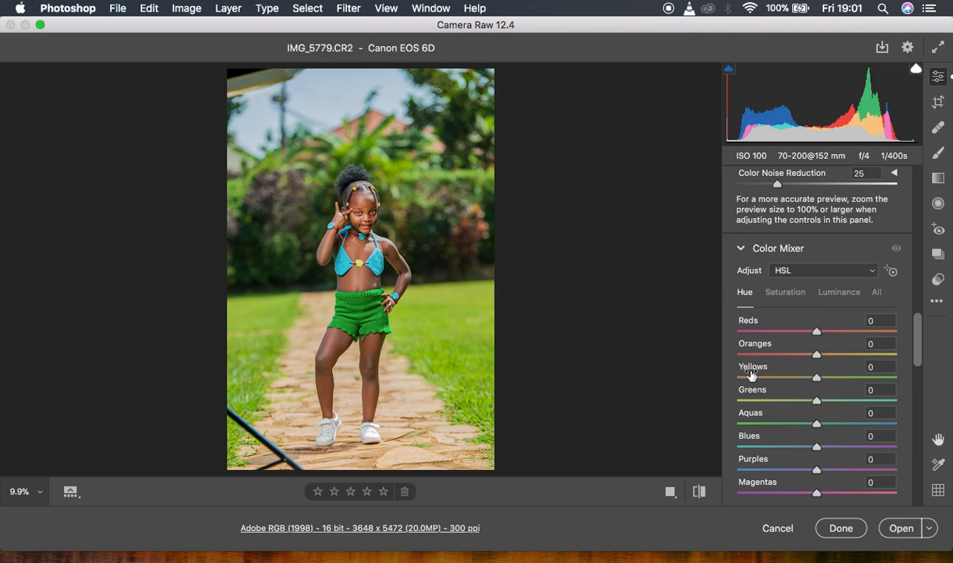
mouse_move(817, 403)
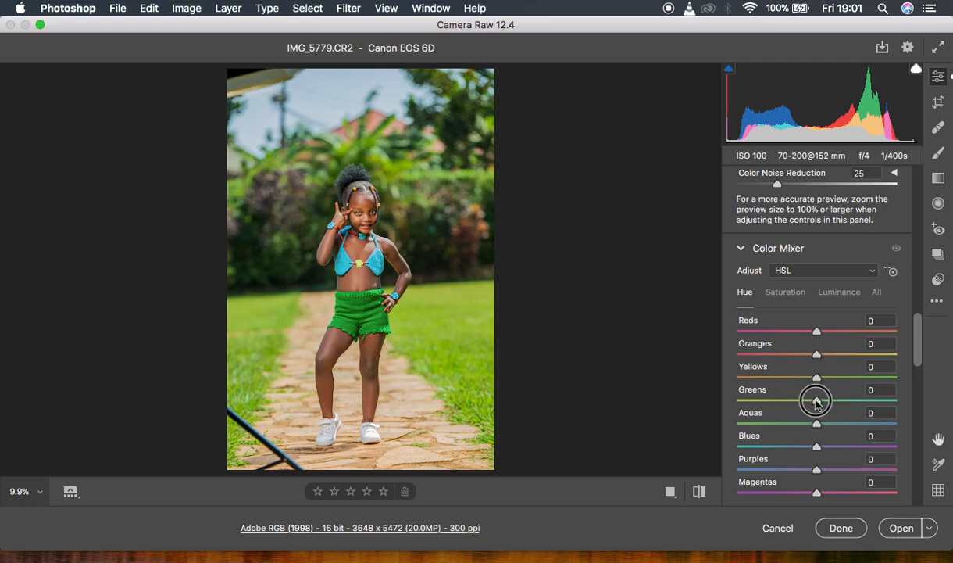
left_click_drag(816, 401, 726, 401)
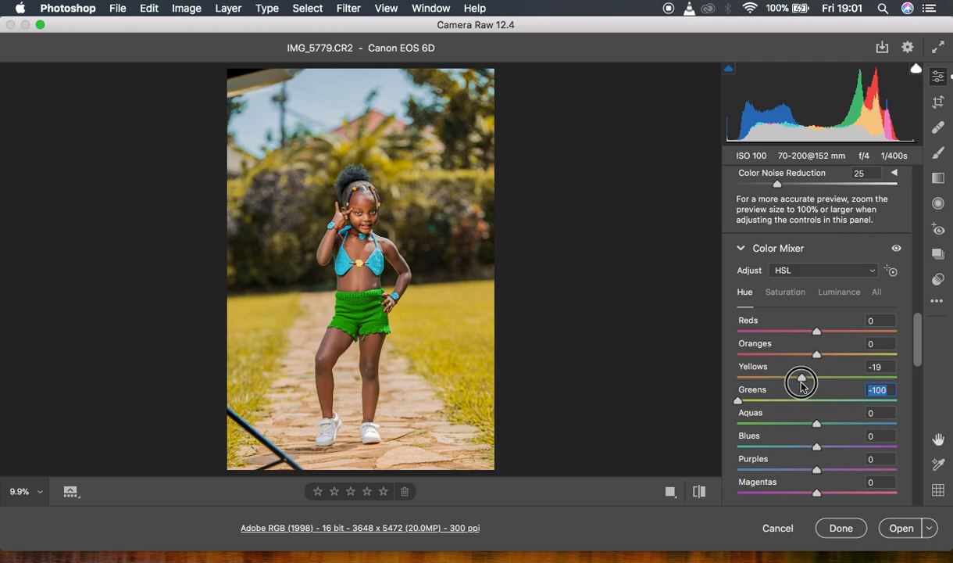
left_click_drag(817, 379, 795, 379)
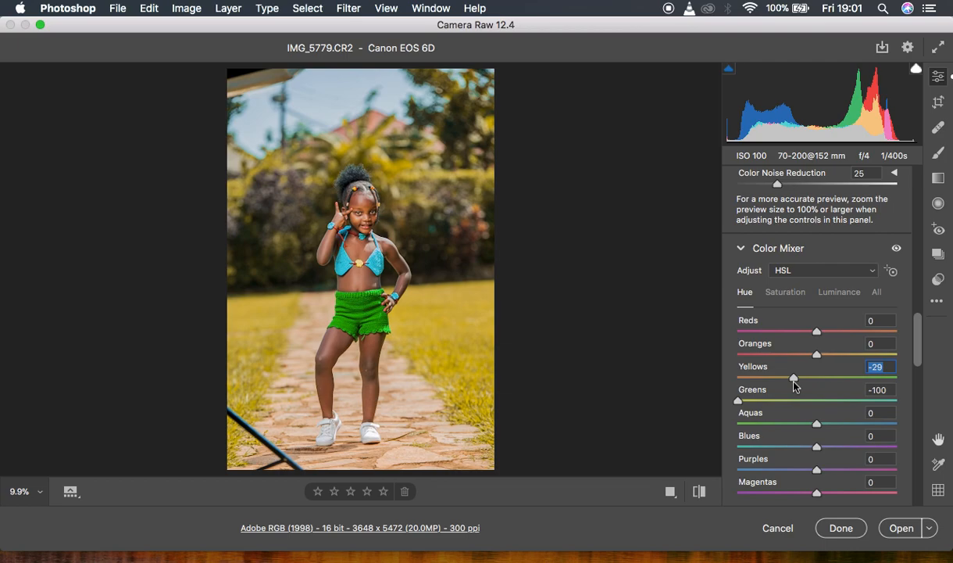
- Desaturate Greens to -18 in the HSL Saturation tab, then view the Luminance tab
left_click(785, 291)
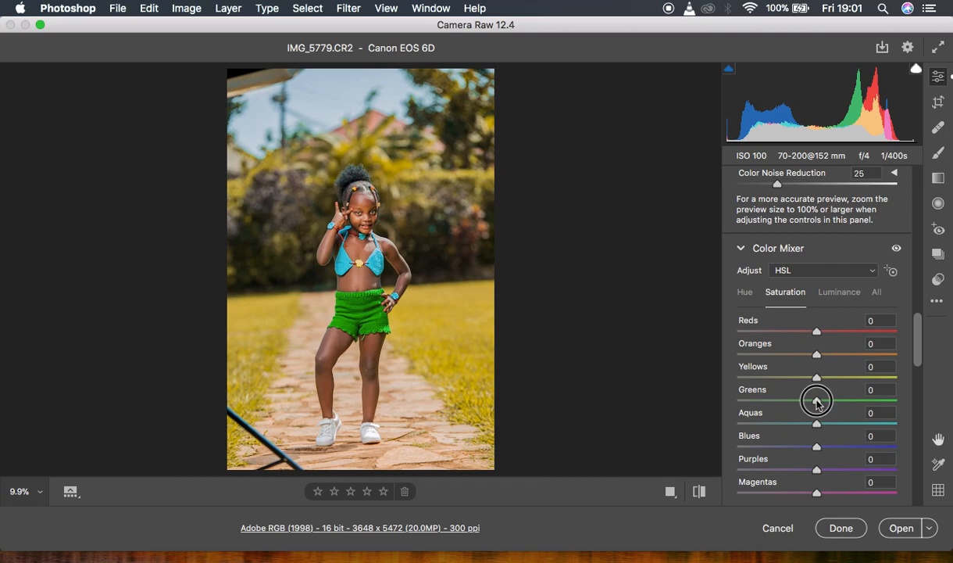
left_click_drag(818, 399, 793, 398)
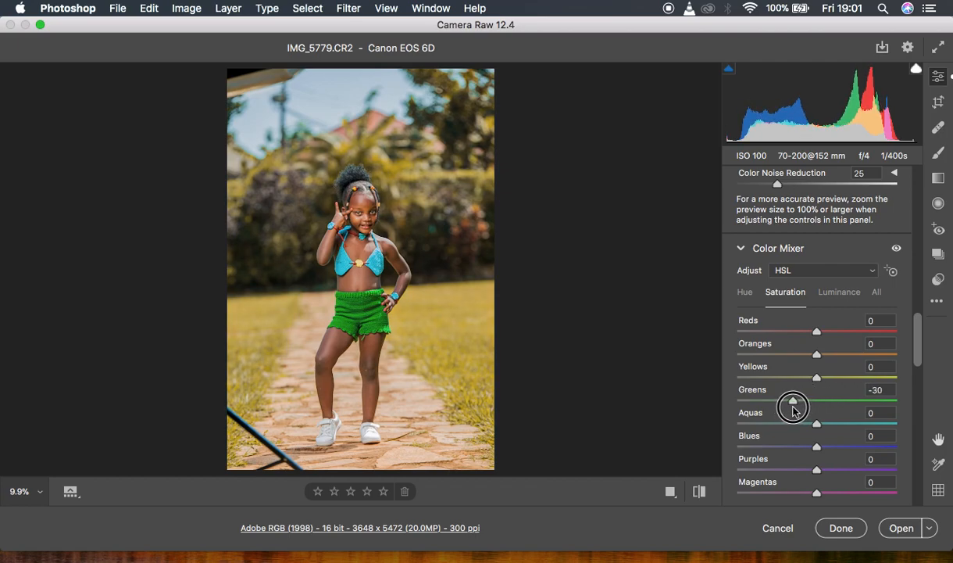
left_click_drag(793, 401, 798, 400)
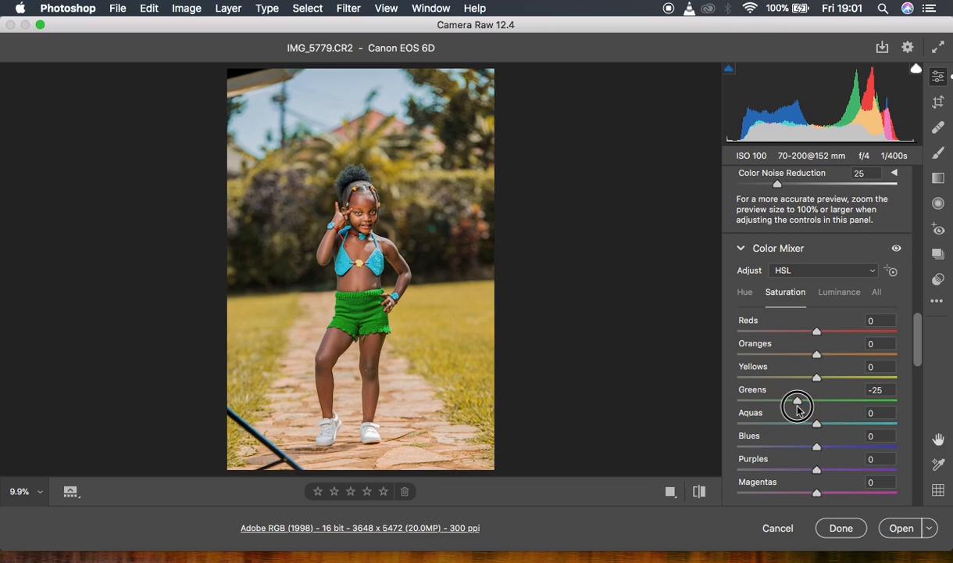
left_click_drag(798, 404, 803, 405)
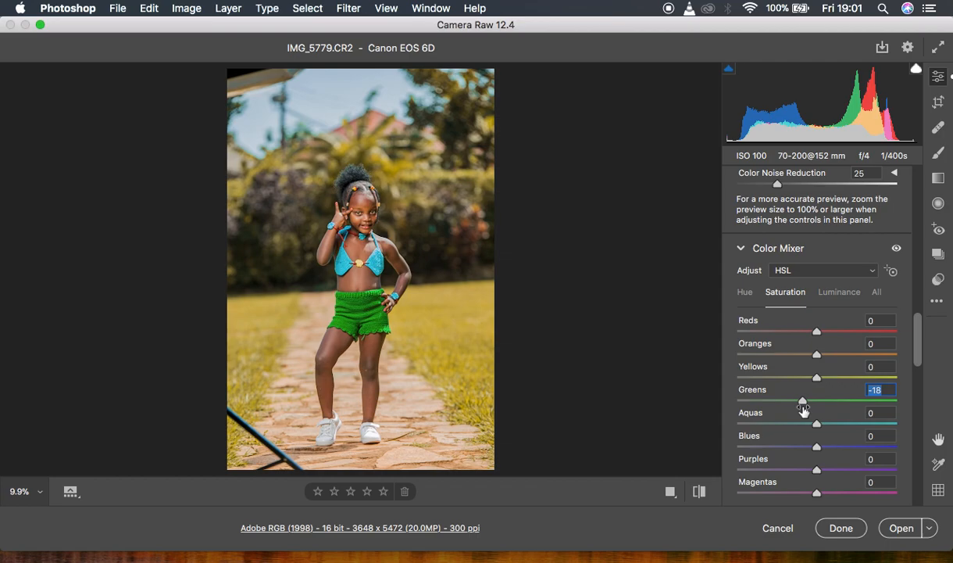
left_click(839, 292)
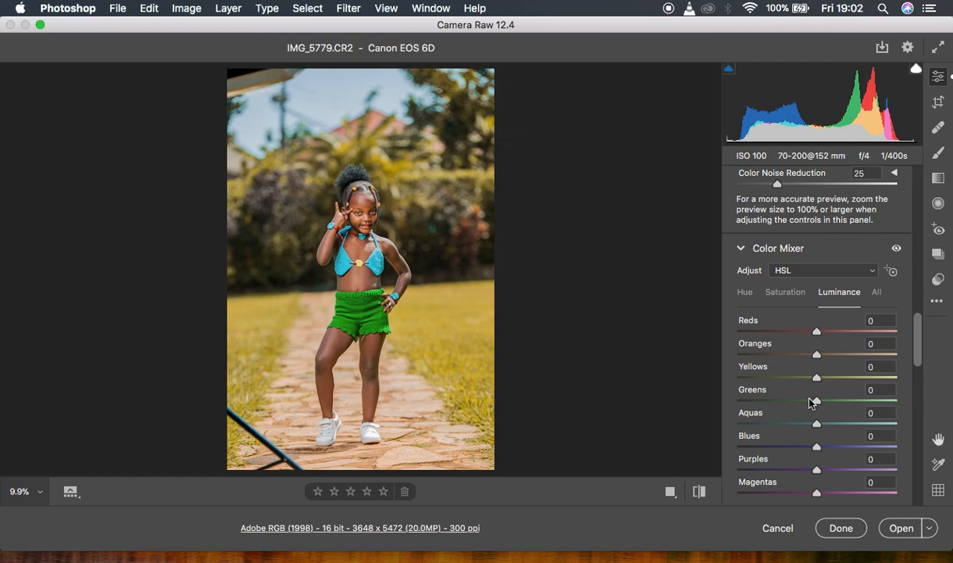
- Lower the Greens luminance to -10
left_click_drag(816, 401, 805, 401)
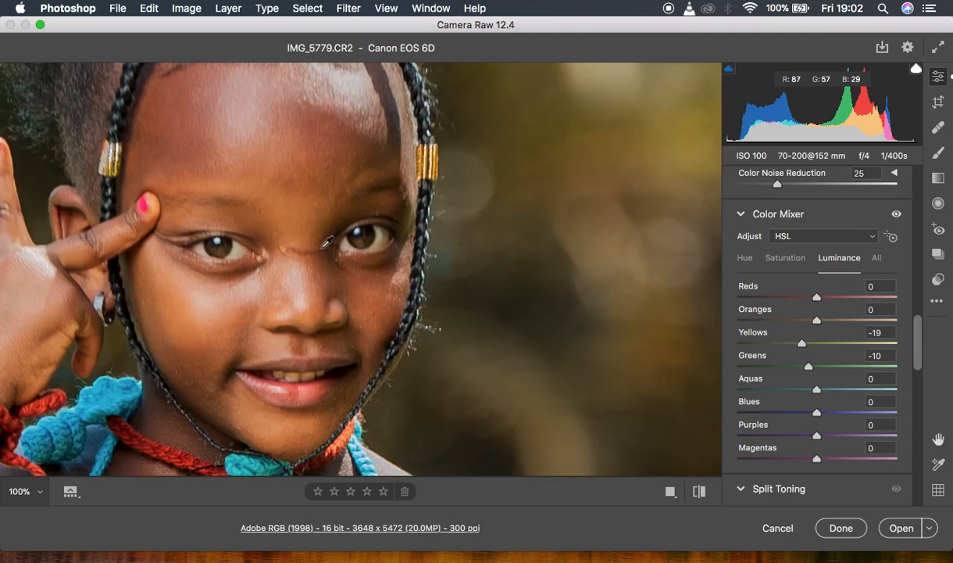
- Zoom on the eyes and set an Adjustment Brush to Temperature -18, Tint +63
left_click(486, 239)
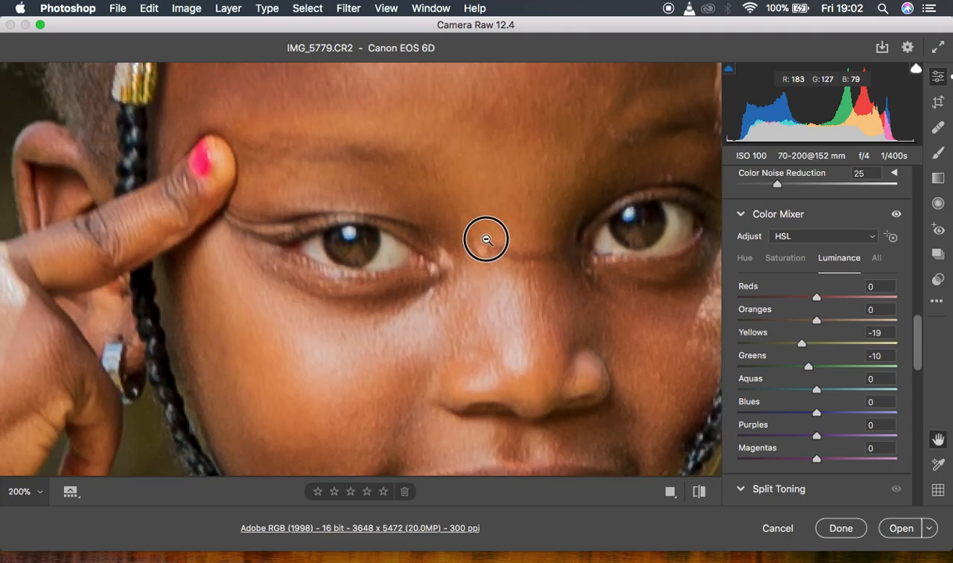
left_click(938, 153)
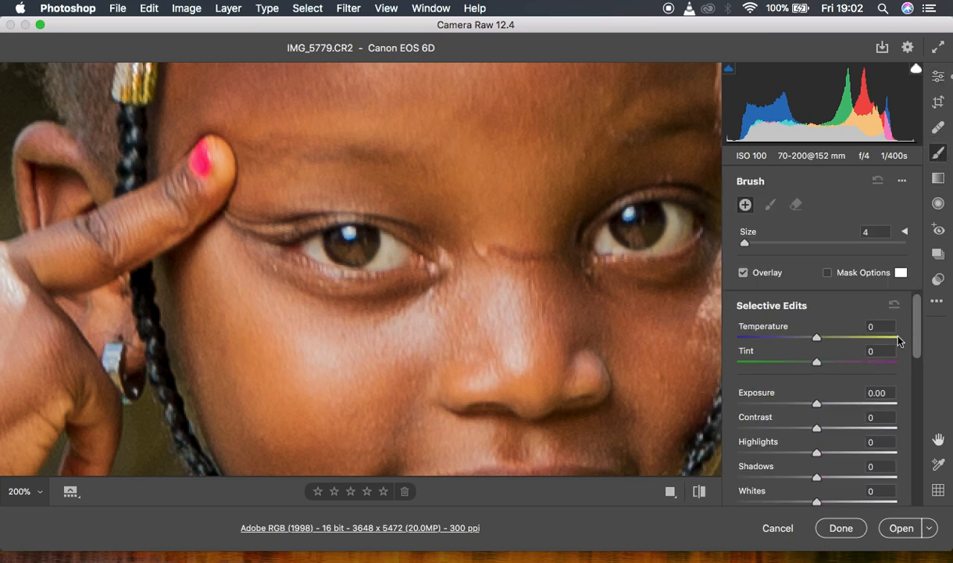
left_click_drag(817, 338, 815, 338)
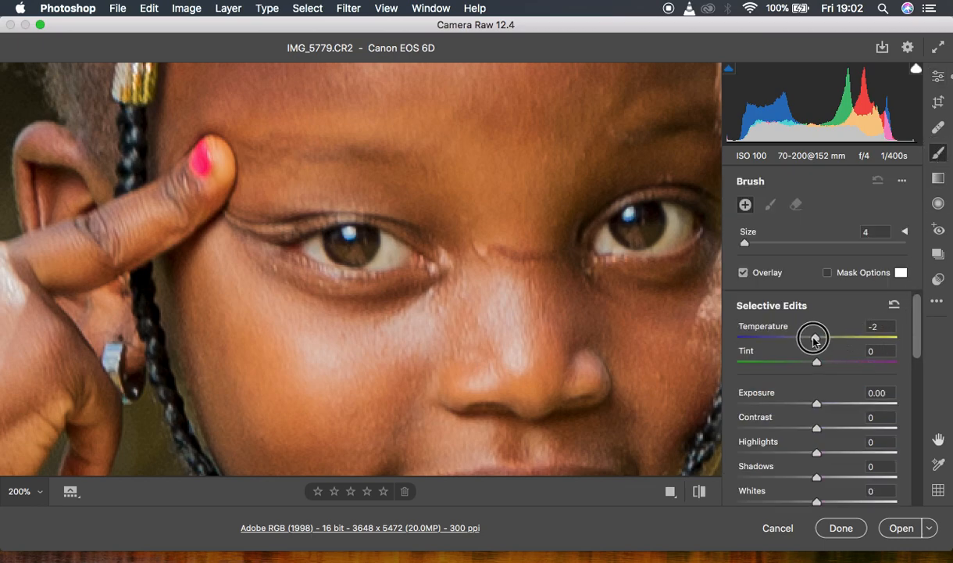
left_click_drag(814, 338, 801, 337)
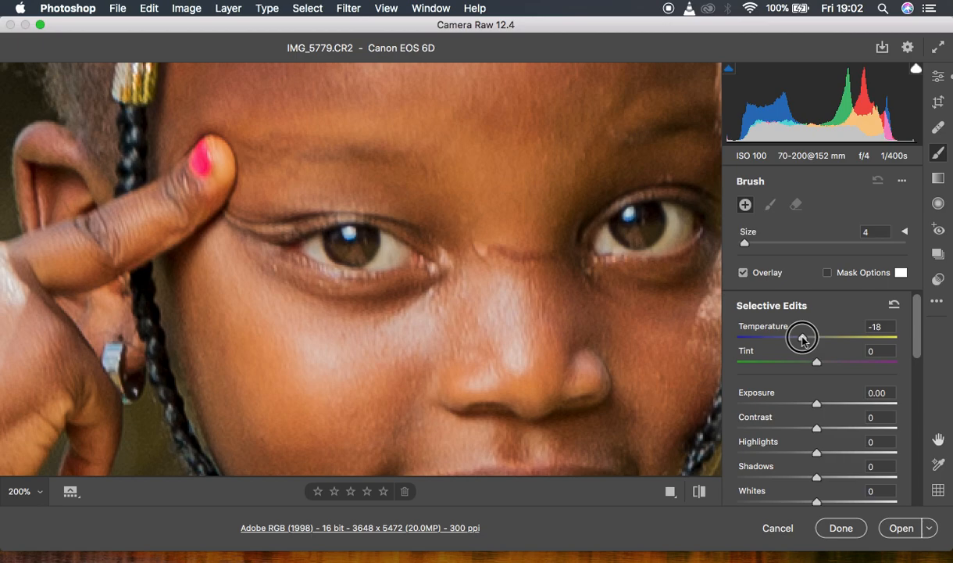
left_click_drag(817, 361, 839, 361)
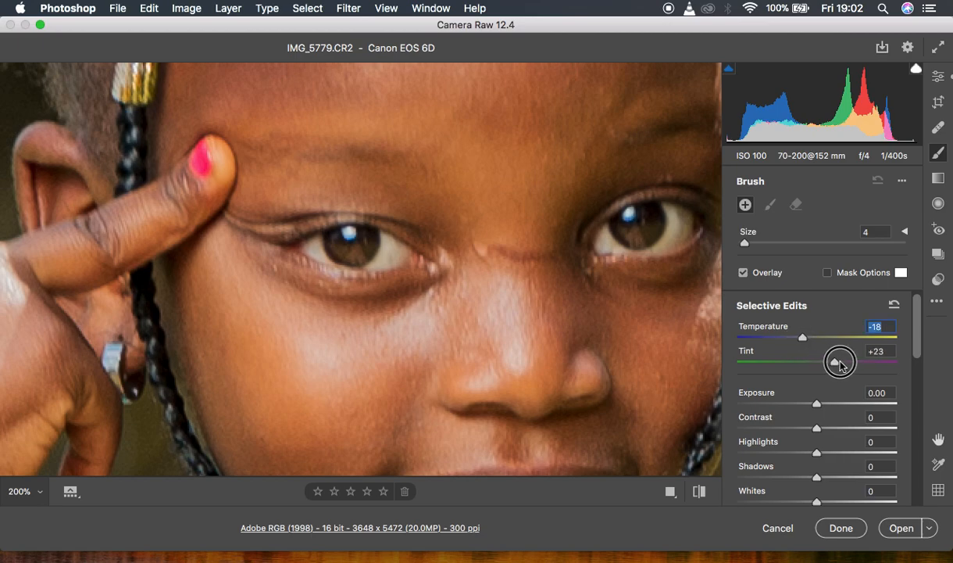
left_click_drag(840, 361, 870, 361)
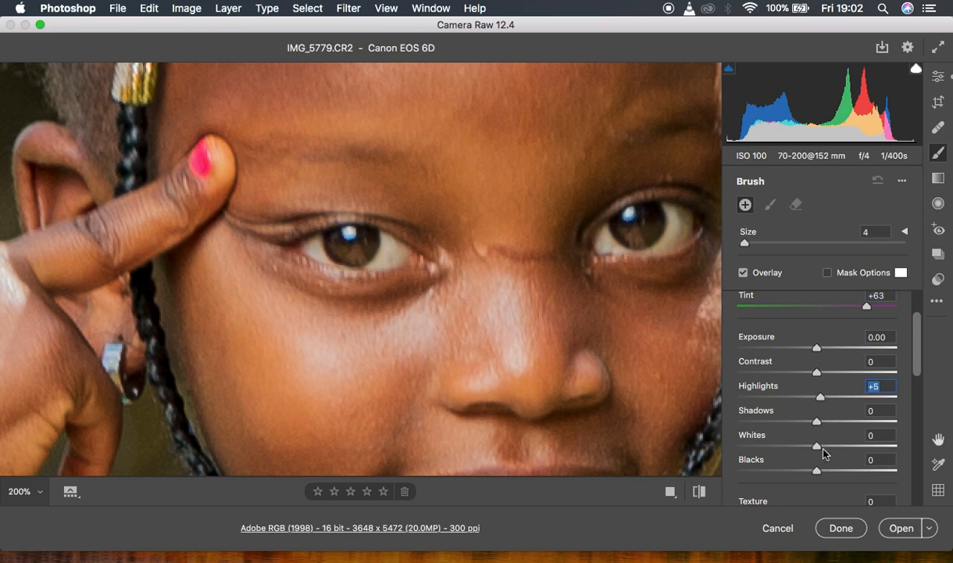
- Add Whites +6 and Saturation -67 to the brush and paint the eye whites
left_click_drag(816, 446, 826, 446)
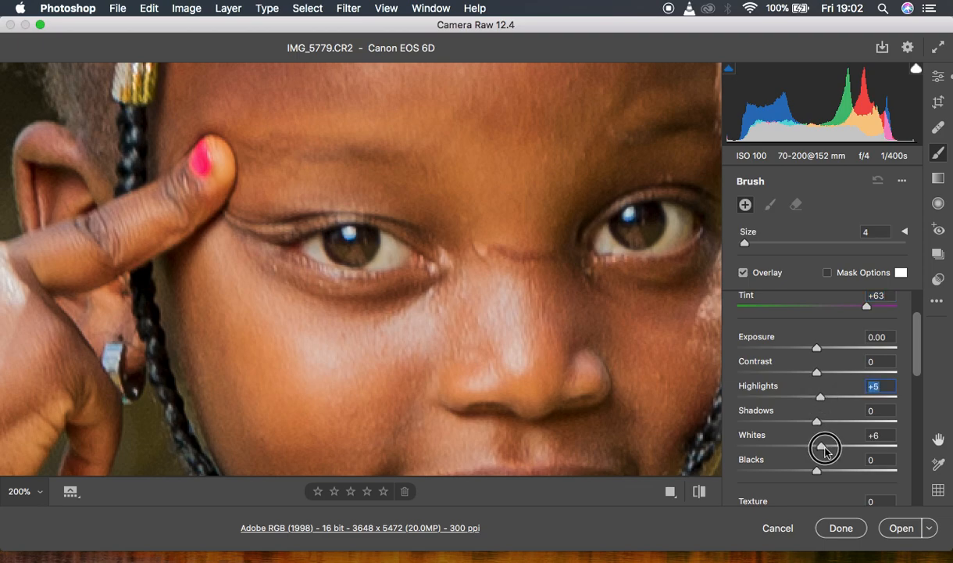
scroll("down", 3)
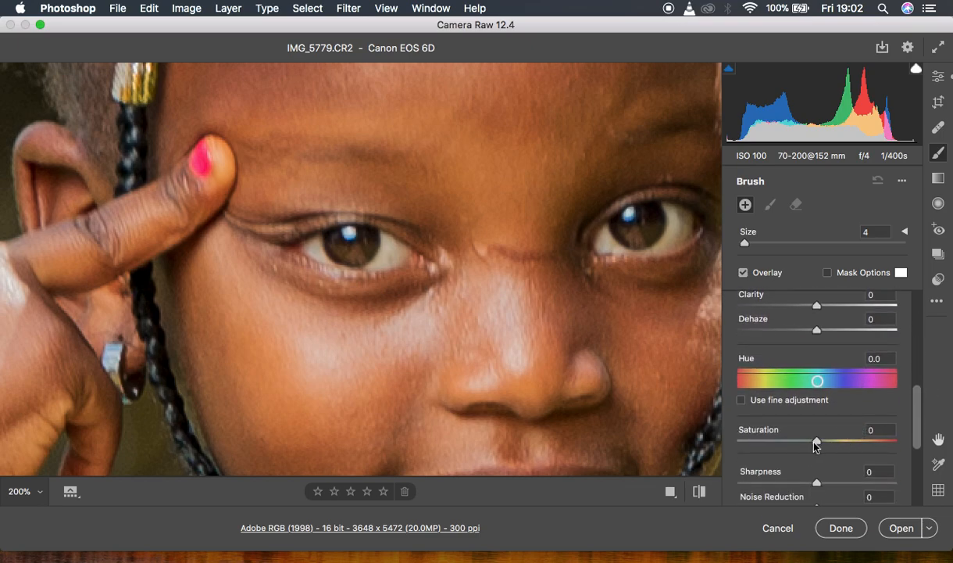
left_click_drag(816, 441, 764, 443)
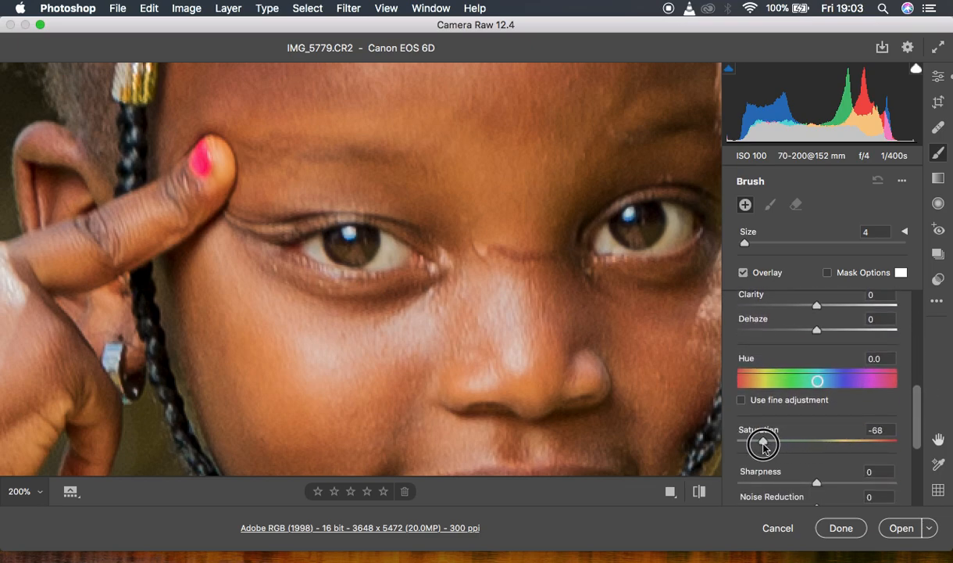
left_click_drag(760, 443, 764, 442)
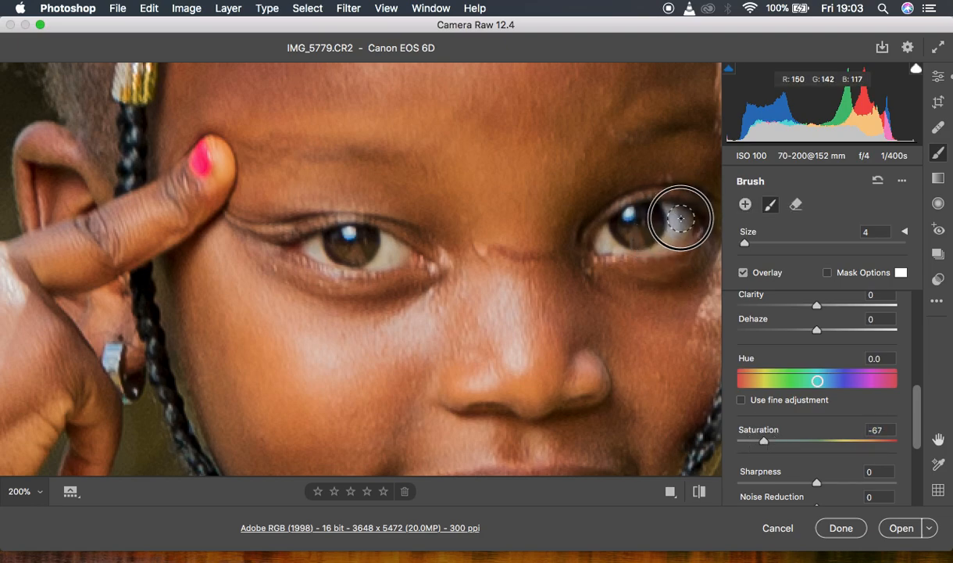
mouse_move(608, 232)
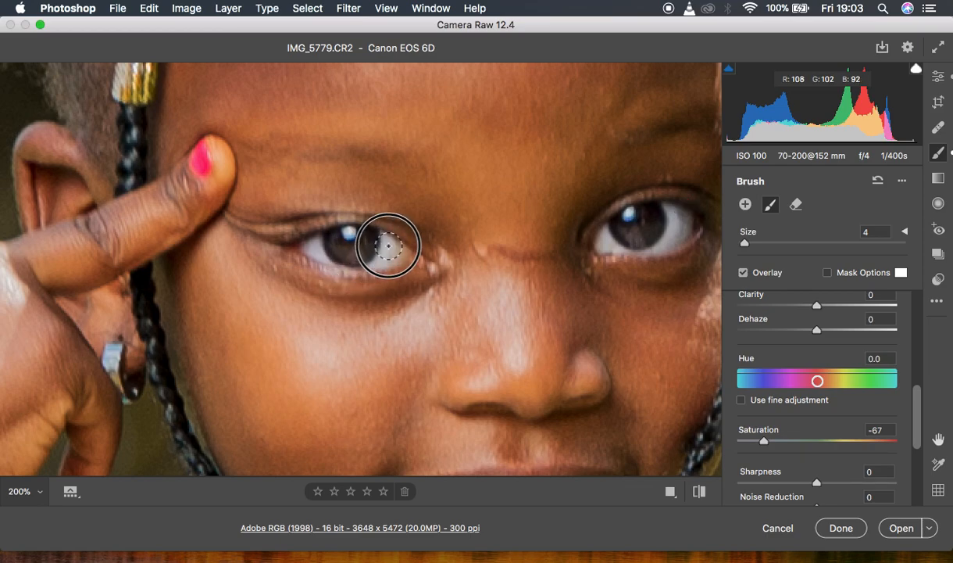
mouse_move(383, 259)
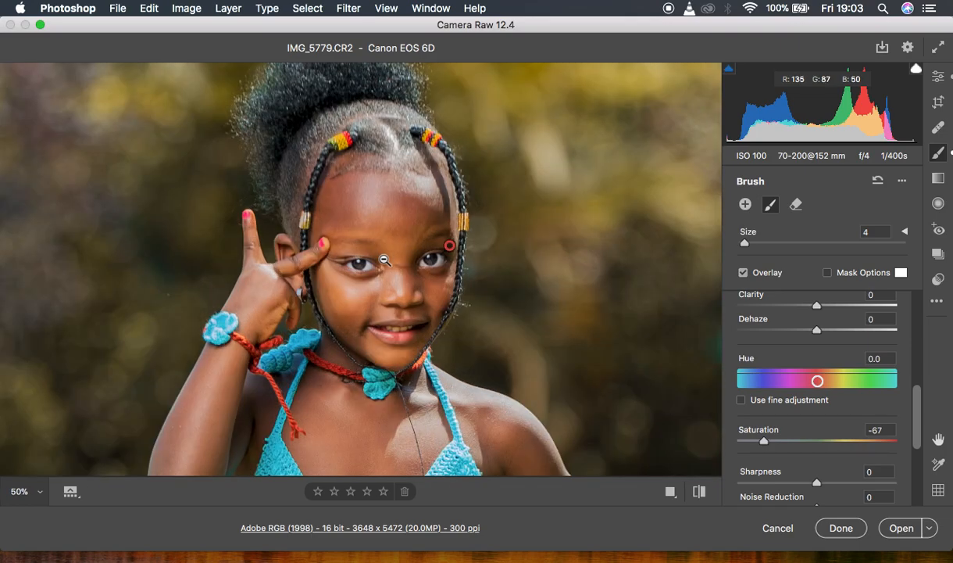
- Fit the whole photo in the preview and open the edited image in Photoshop
left_click(19, 490)
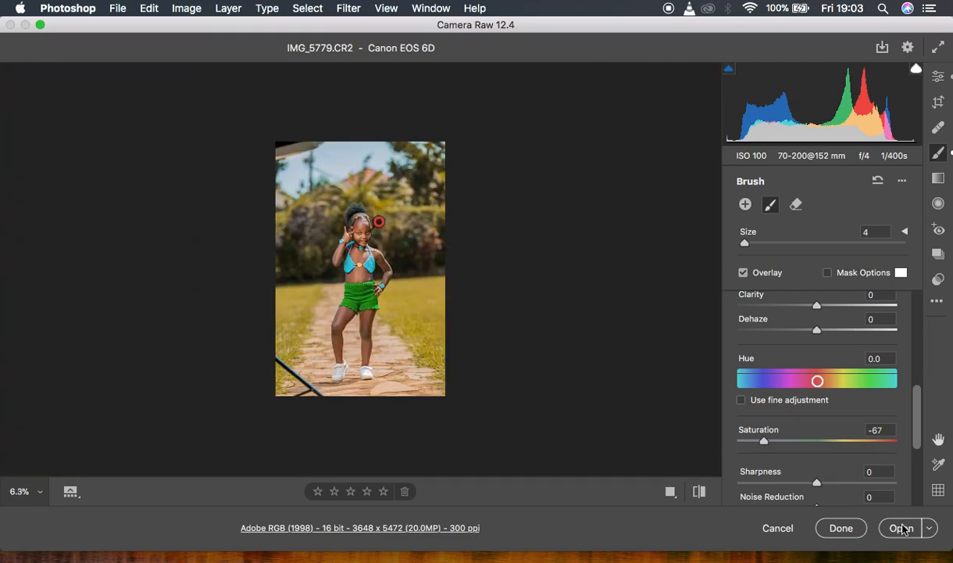
mouse_move(902, 528)
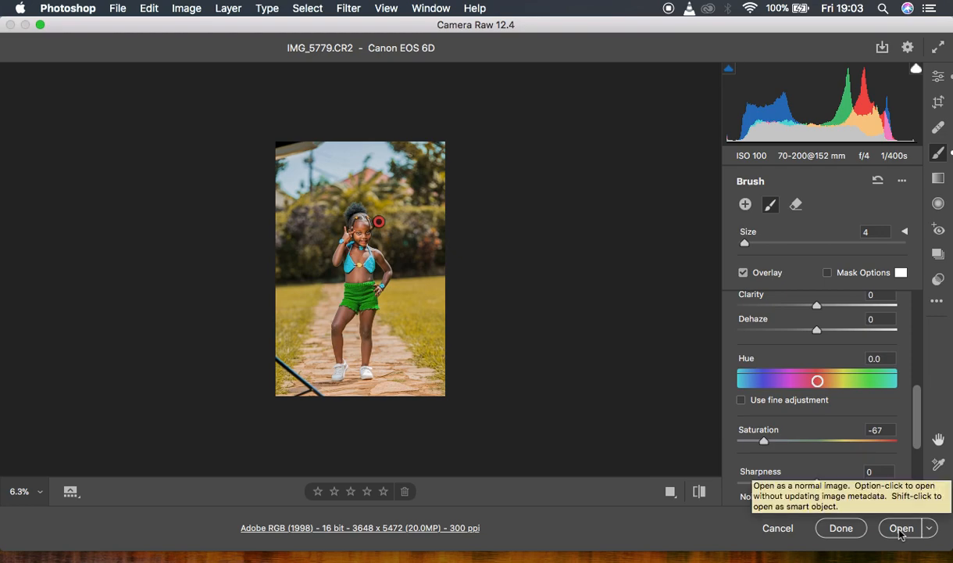
mouse_move(900, 533)
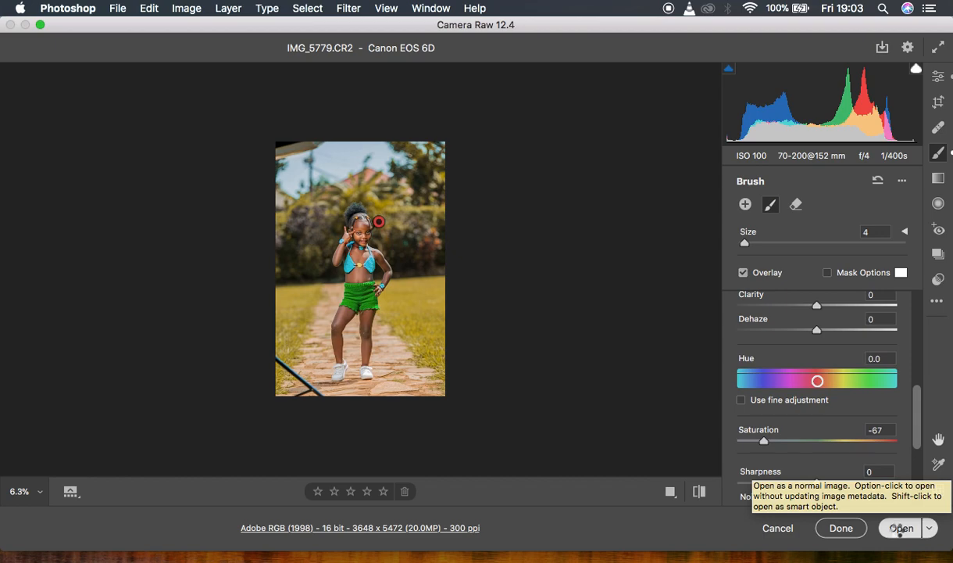
left_click(902, 528)
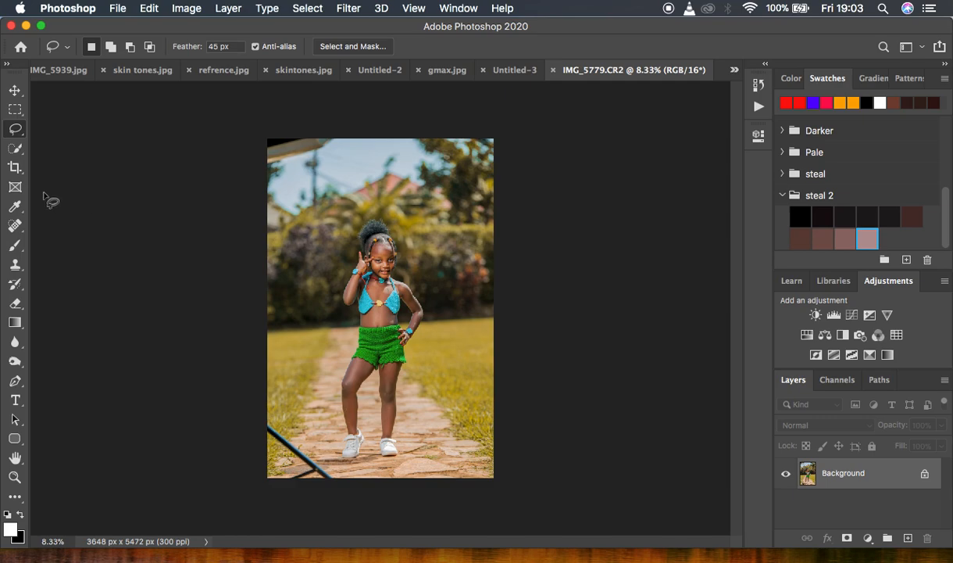
- Crop the photo to a 4:5 ratio (3648 × 4560 px), framing the girl centrally
left_click(16, 167)
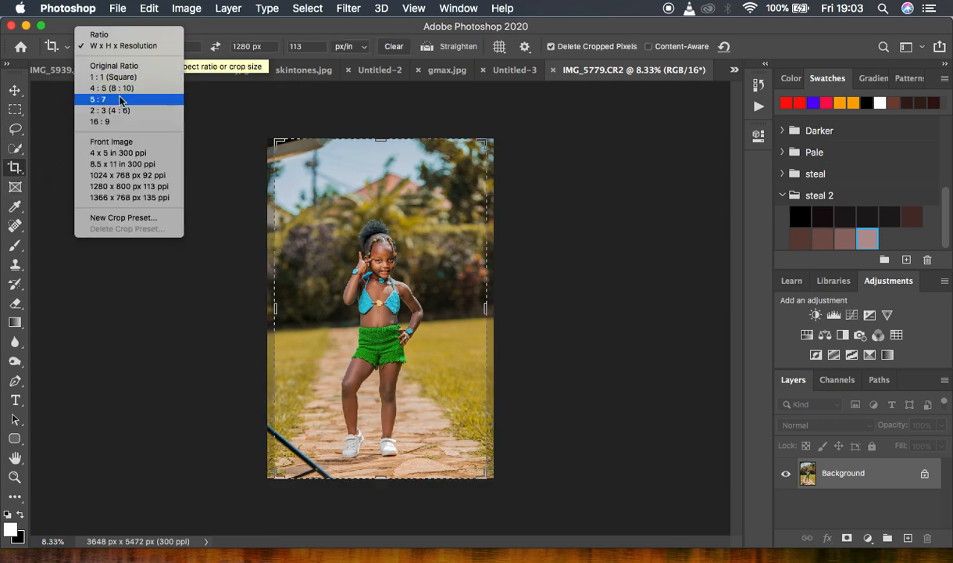
left_click(111, 87)
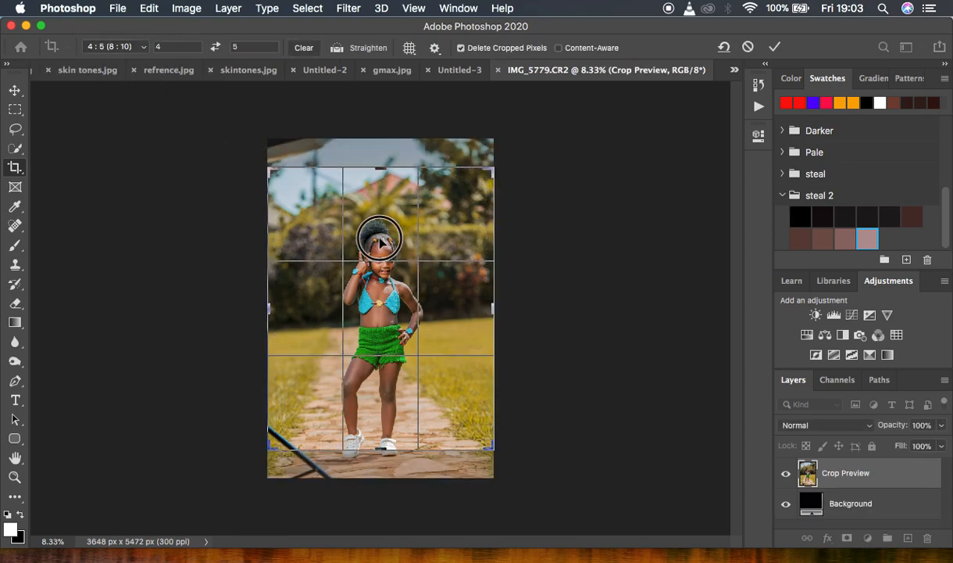
left_click_drag(381, 246, 380, 231)
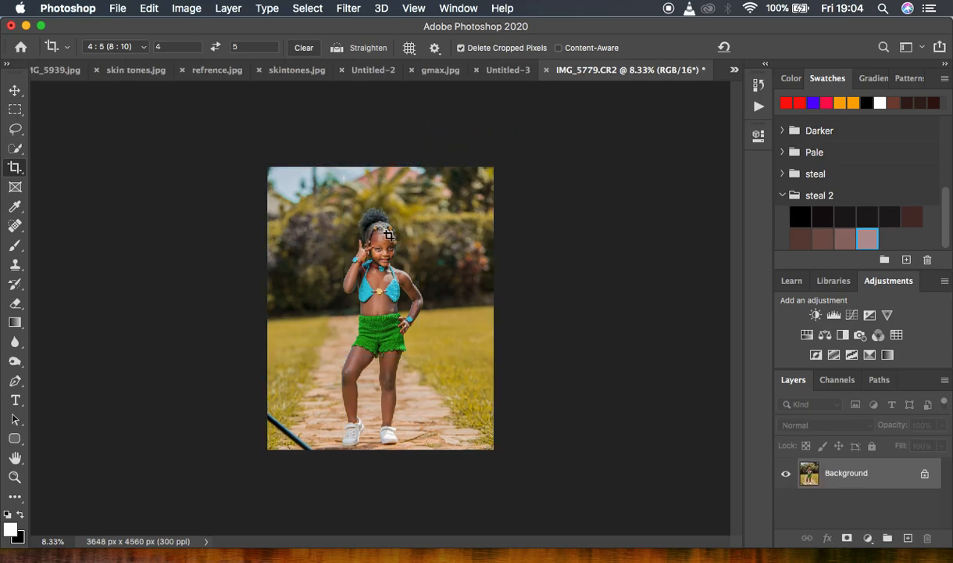
- Choose the Spot Healing Brush to remove the pole at bottom left
left_click(16, 227)
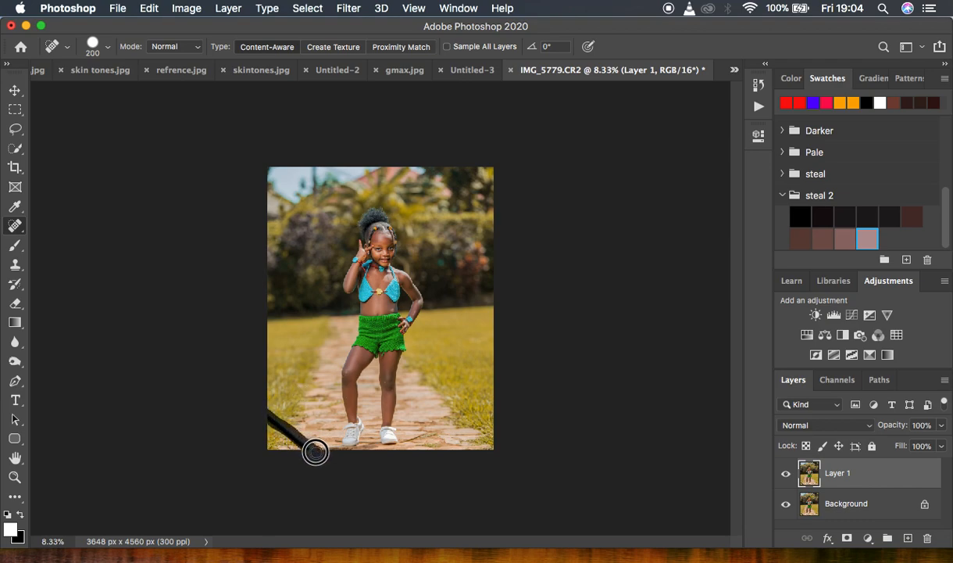
mouse_move(315, 298)
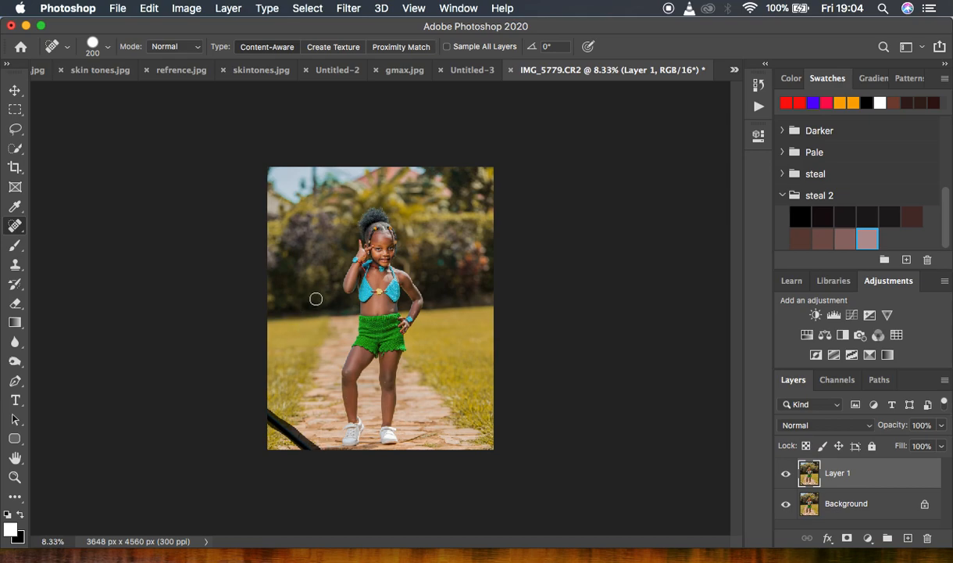
mouse_move(524, 272)
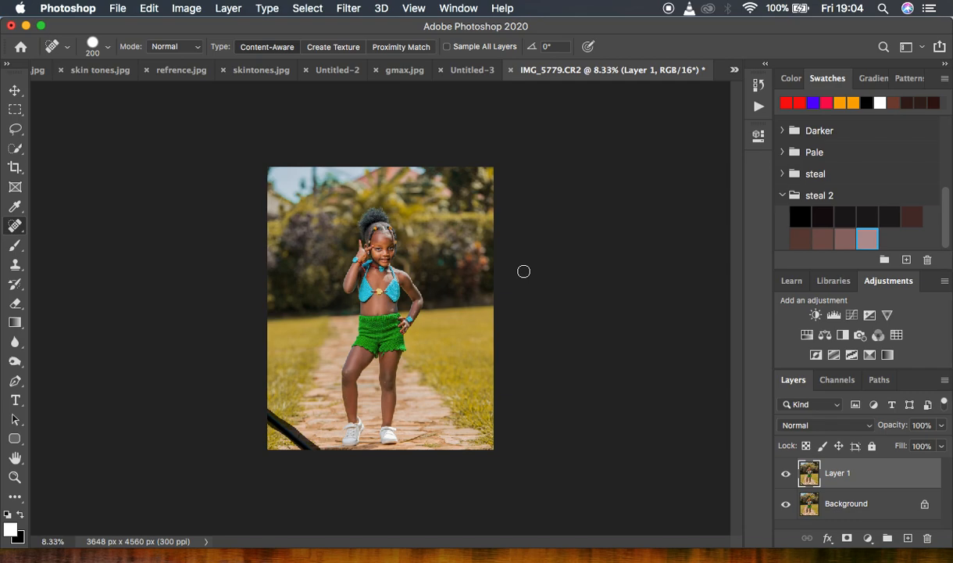
mouse_move(479, 311)
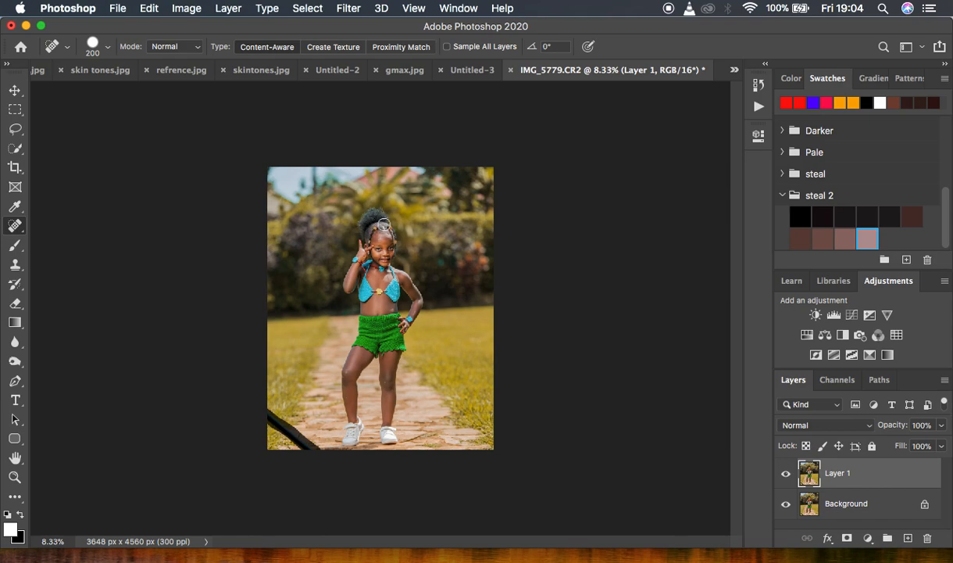
mouse_move(517, 279)
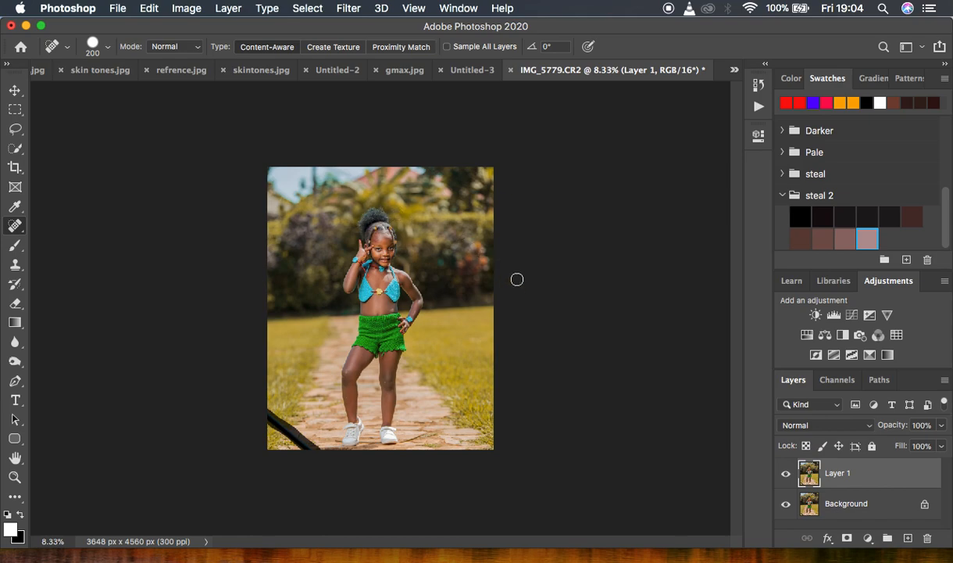
mouse_move(601, 365)
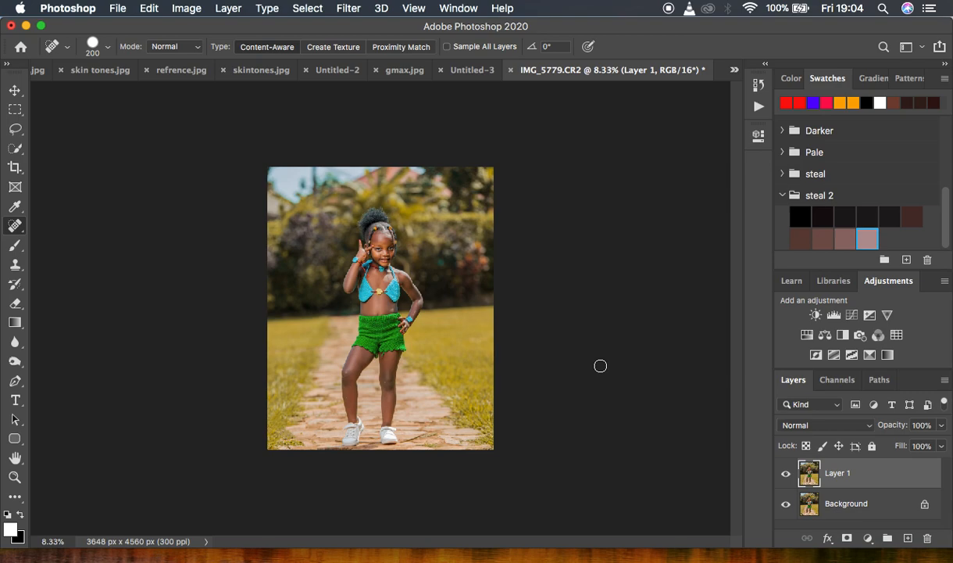
mouse_move(521, 327)
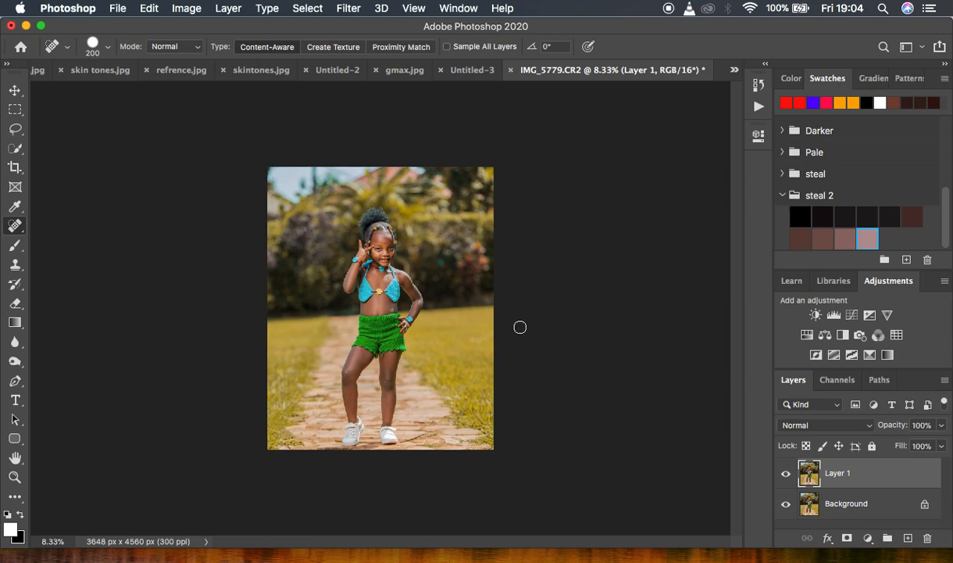
- Select the Burn tool and zoom in on the girl's hair
left_click(14, 362)
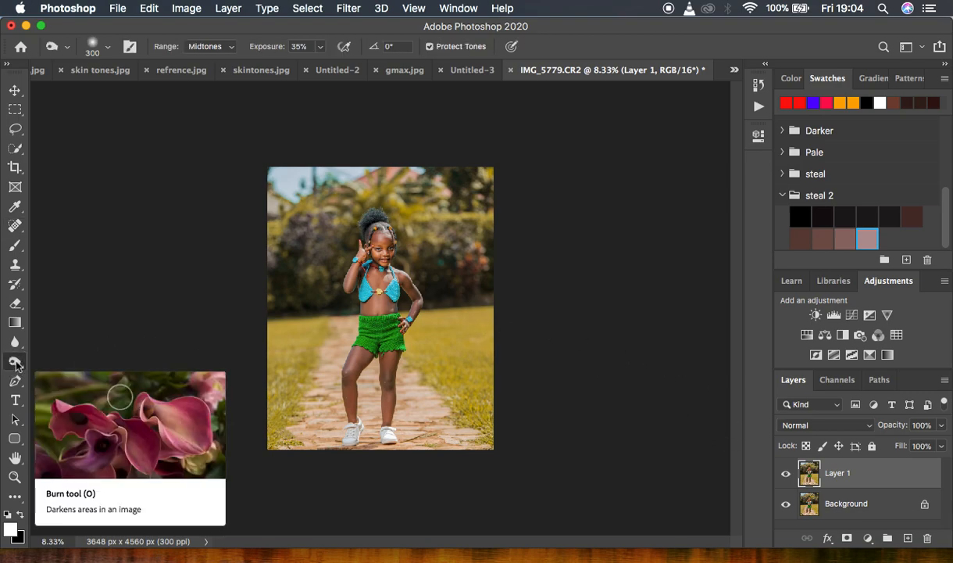
mouse_move(215, 50)
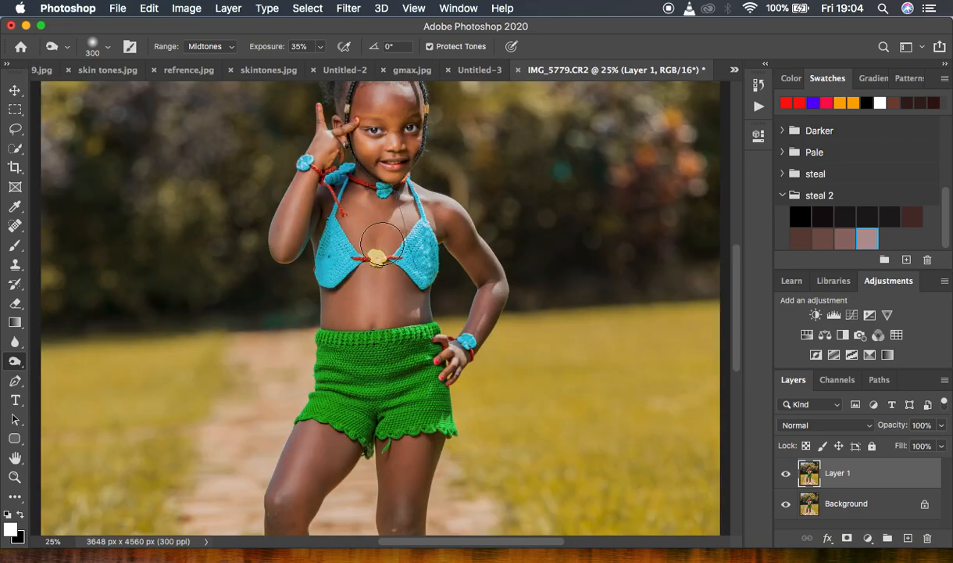
scroll("down", 3)
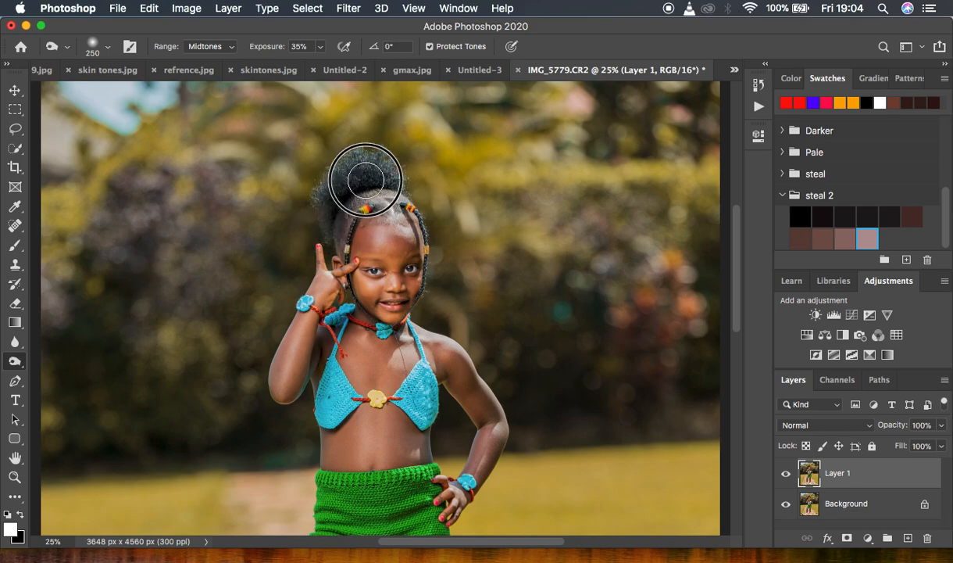
mouse_move(375, 162)
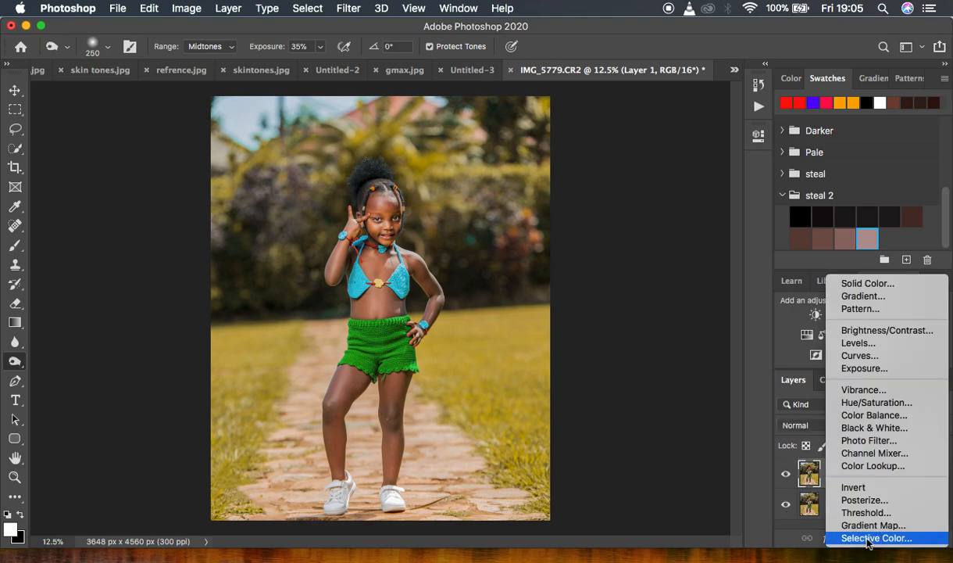
- Add Selective Color with Blacks +4, then legacy Brightness/Contrast at contrast 2
left_click(876, 537)
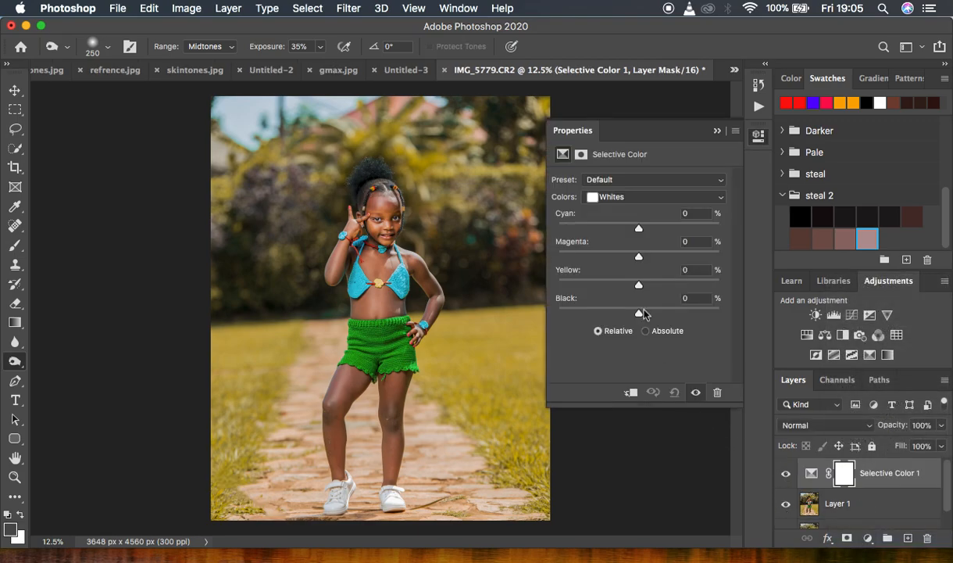
left_click(655, 196)
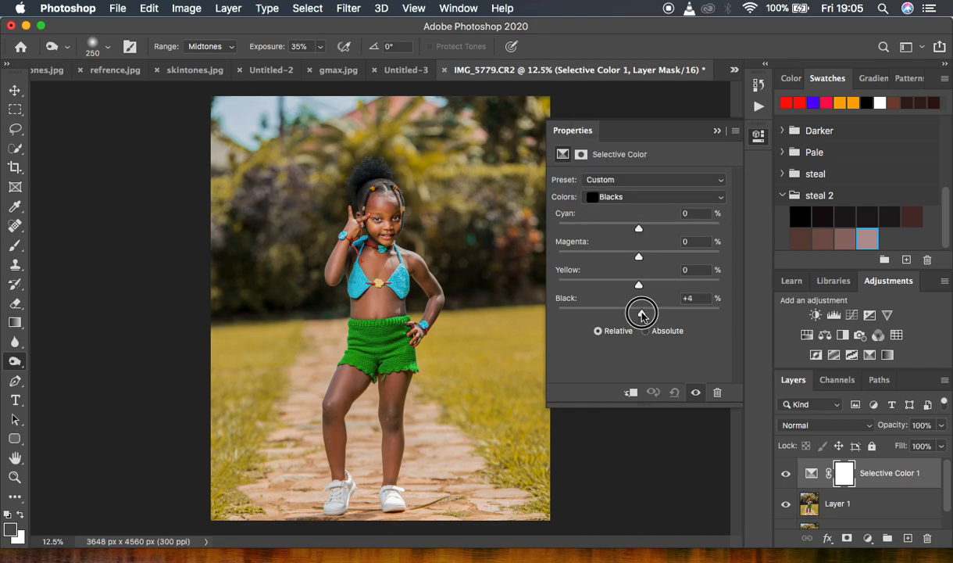
left_click_drag(642, 311, 640, 311)
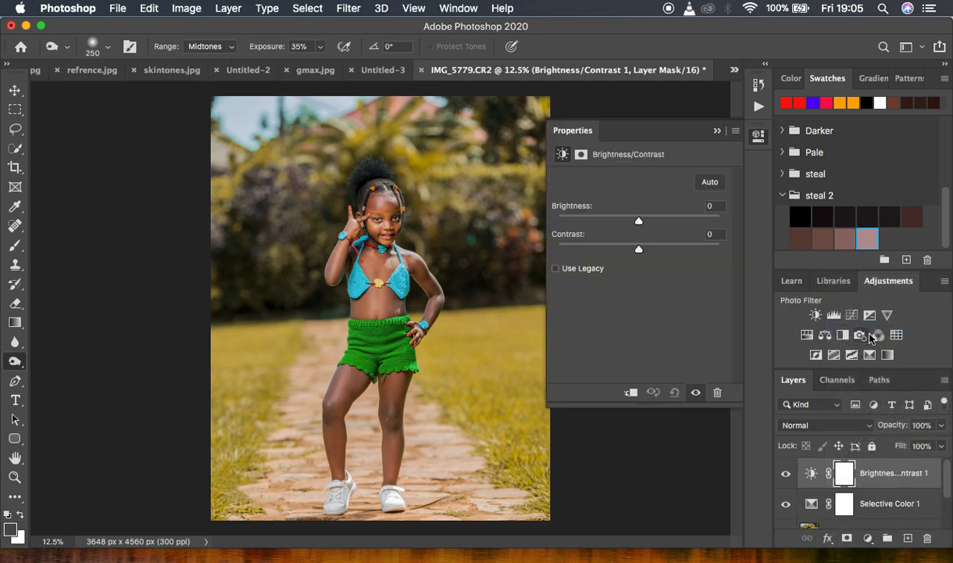
left_click(556, 268)
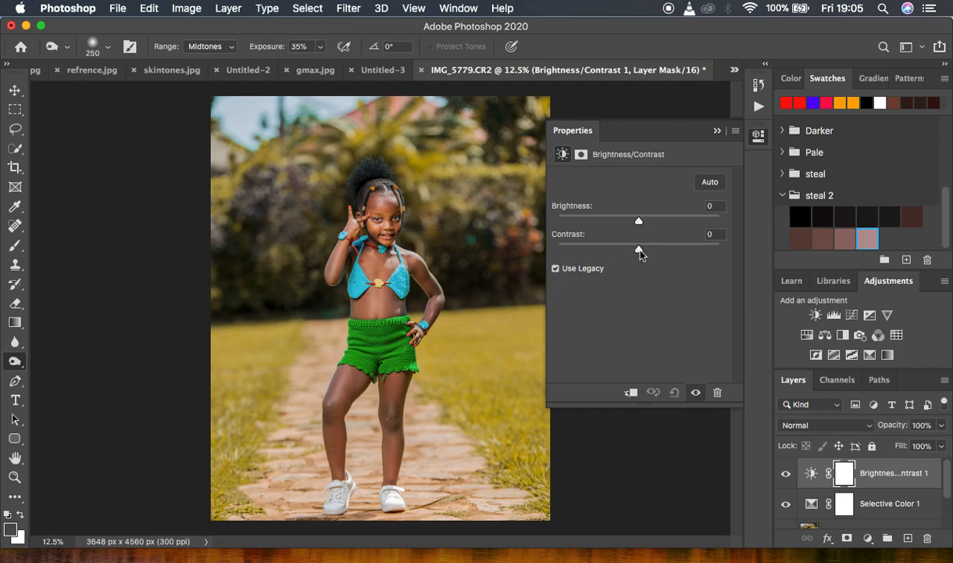
left_click_drag(638, 245, 641, 250)
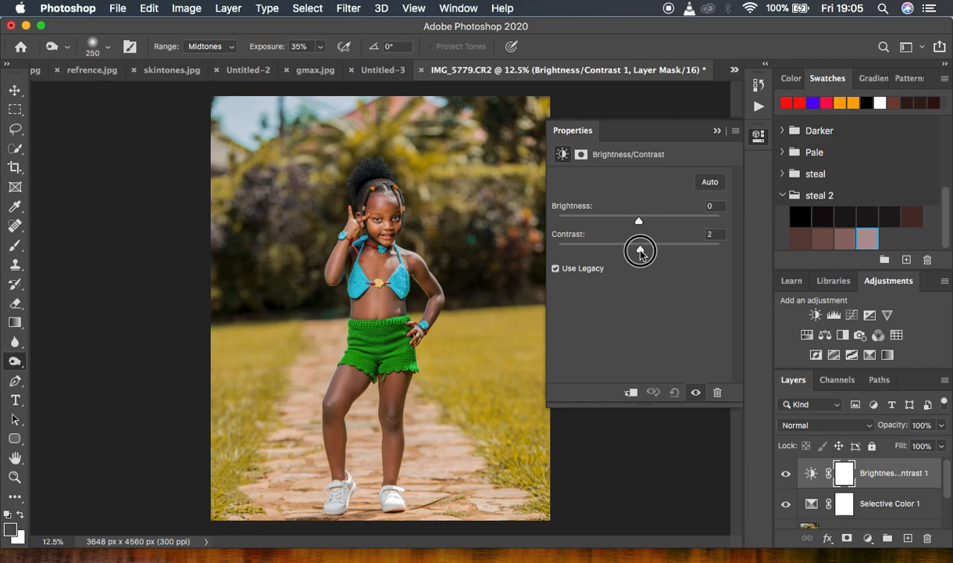